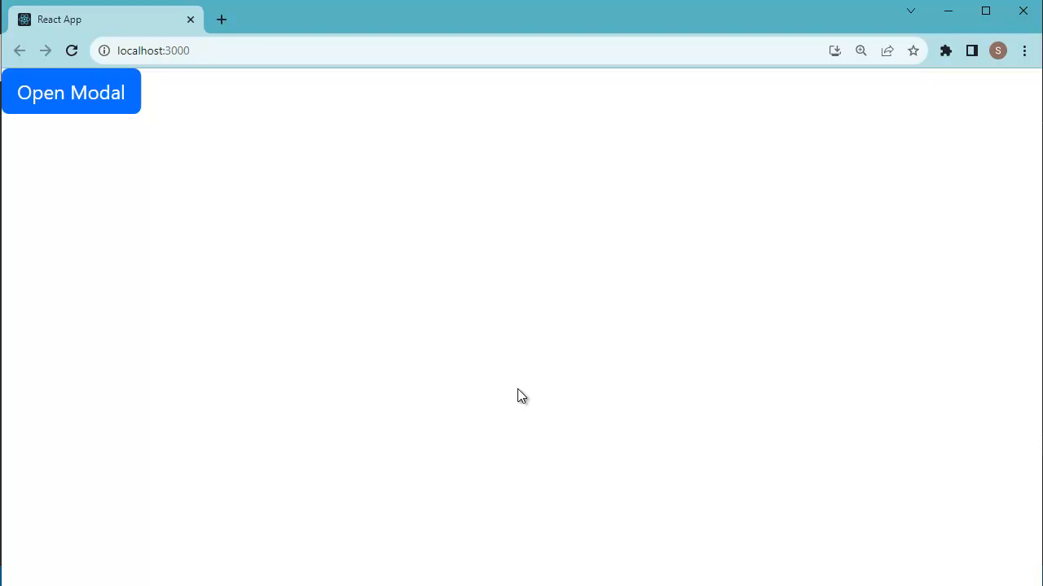
{"action": "mouse_move", "coordinate": [290, 239]}
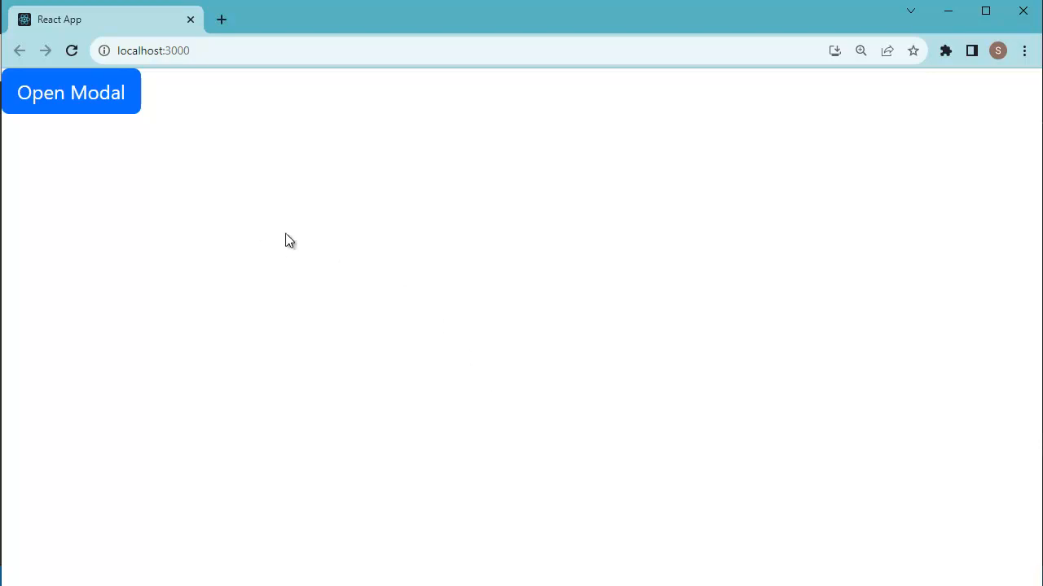
{"action": "mouse_move", "coordinate": [78, 134]}
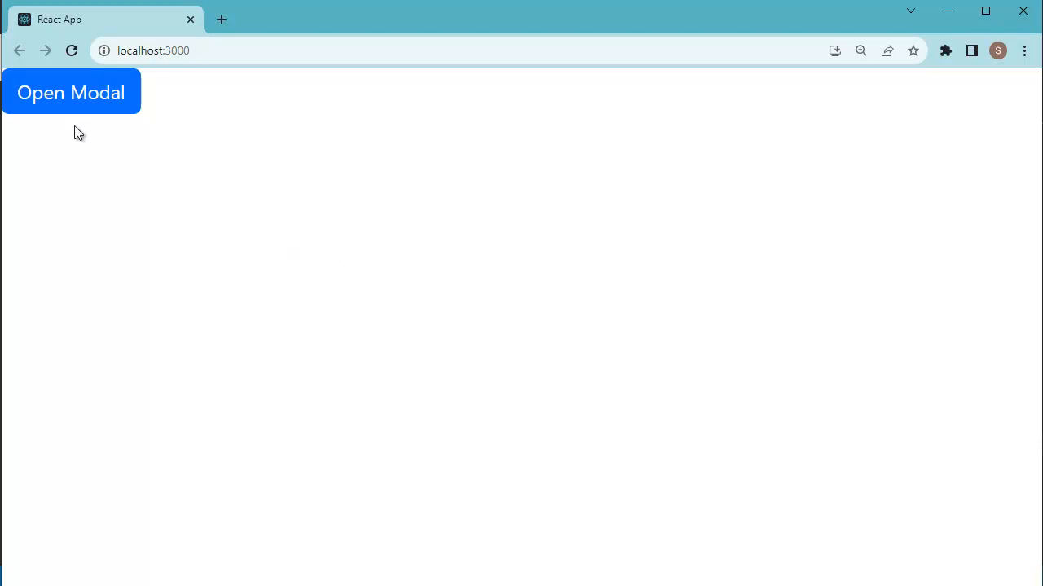
Preview the running app's modal in the browser and dismiss it.
{"action": "left_click", "coordinate": [72, 91]}
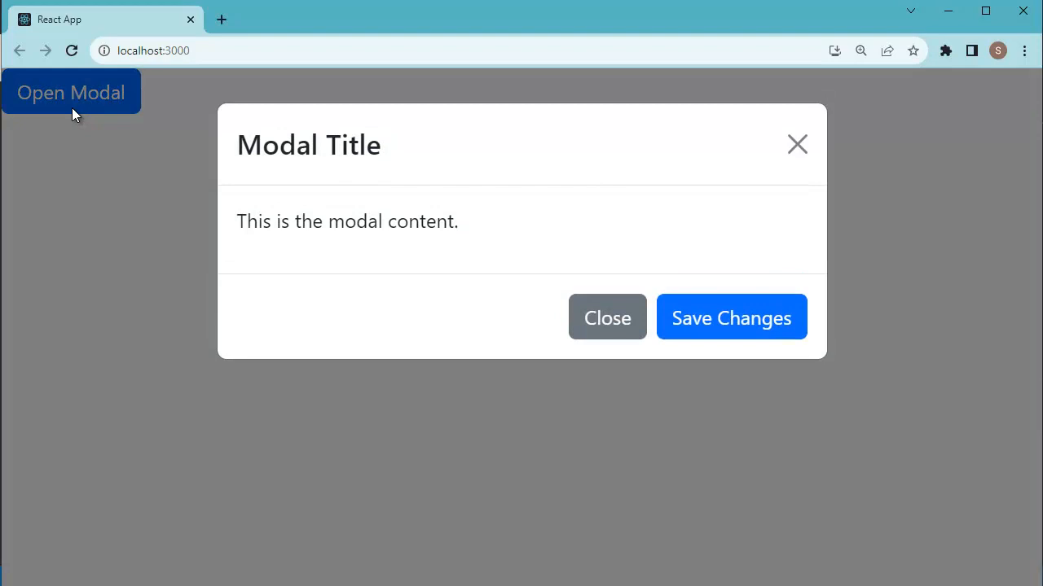
{"action": "mouse_move", "coordinate": [280, 248]}
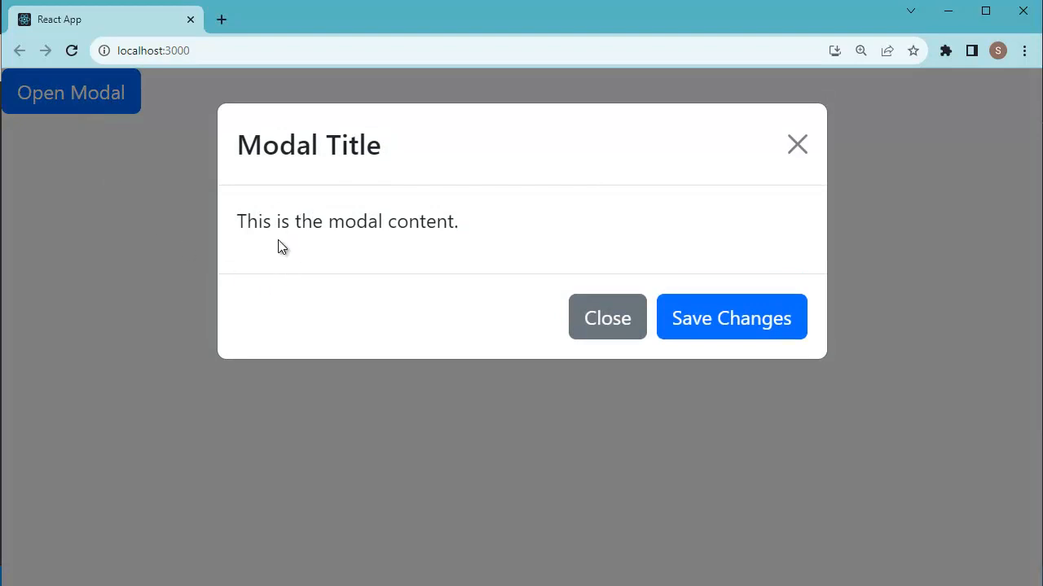
{"action": "mouse_move", "coordinate": [293, 236]}
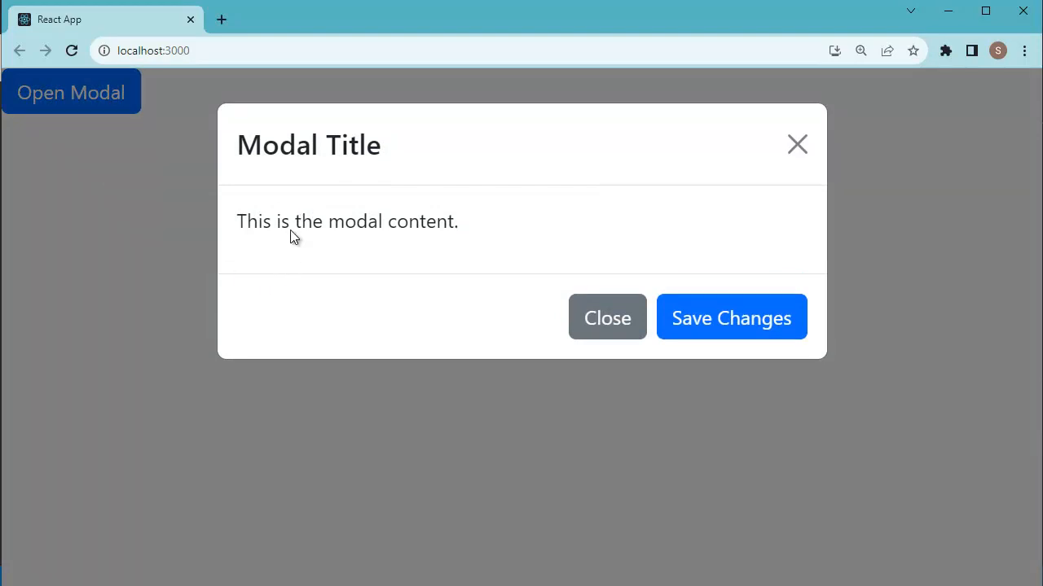
{"action": "mouse_move", "coordinate": [606, 329]}
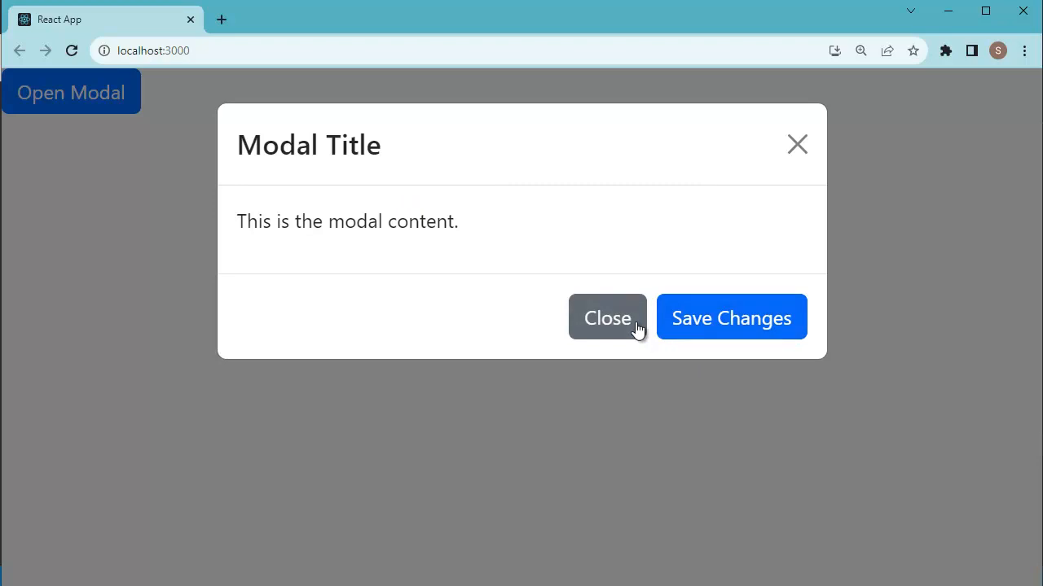
{"action": "mouse_move", "coordinate": [785, 186]}
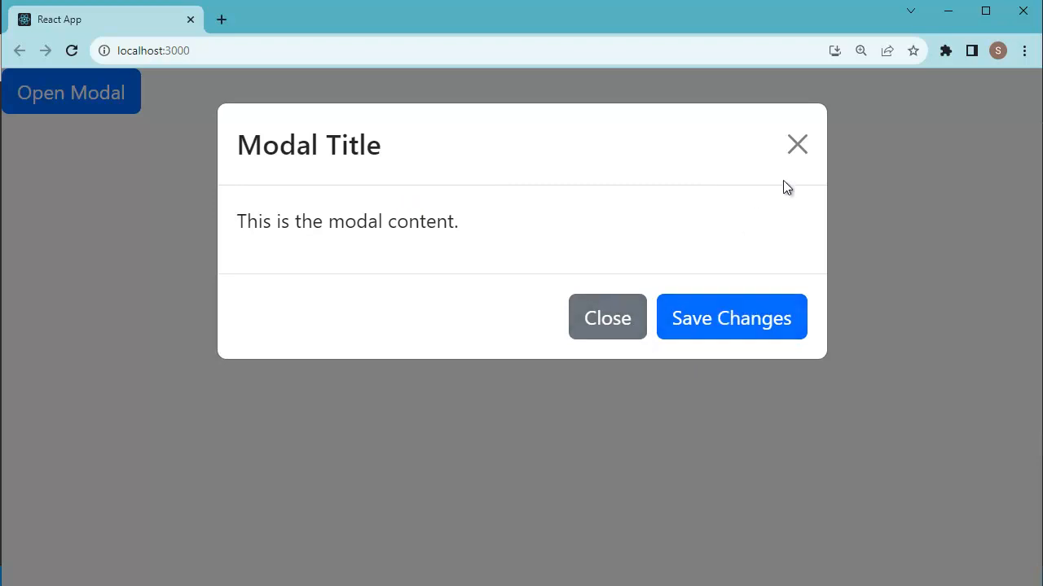
{"action": "left_click", "coordinate": [796, 144]}
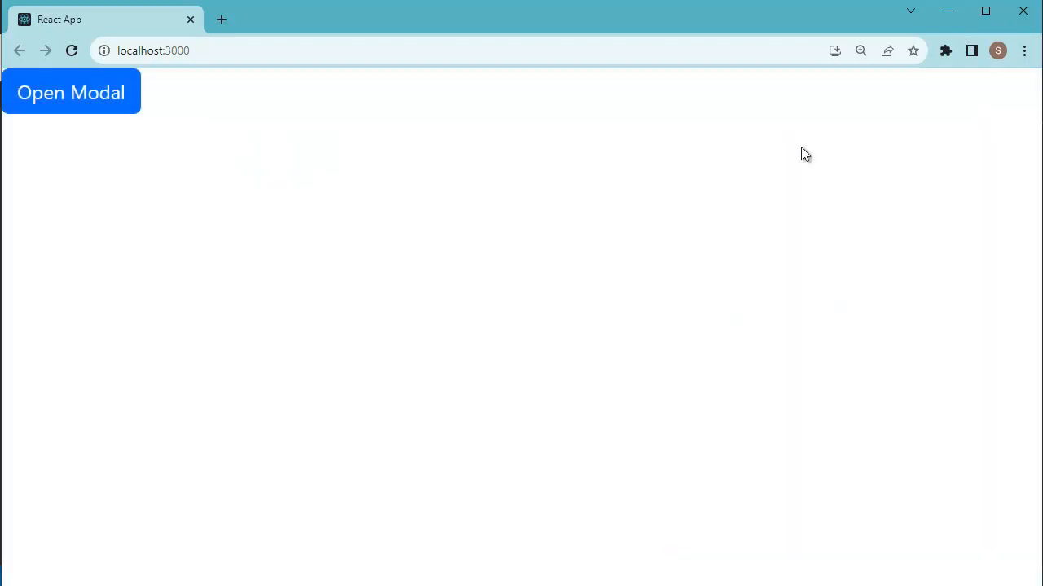
{"action": "mouse_move", "coordinate": [688, 271]}
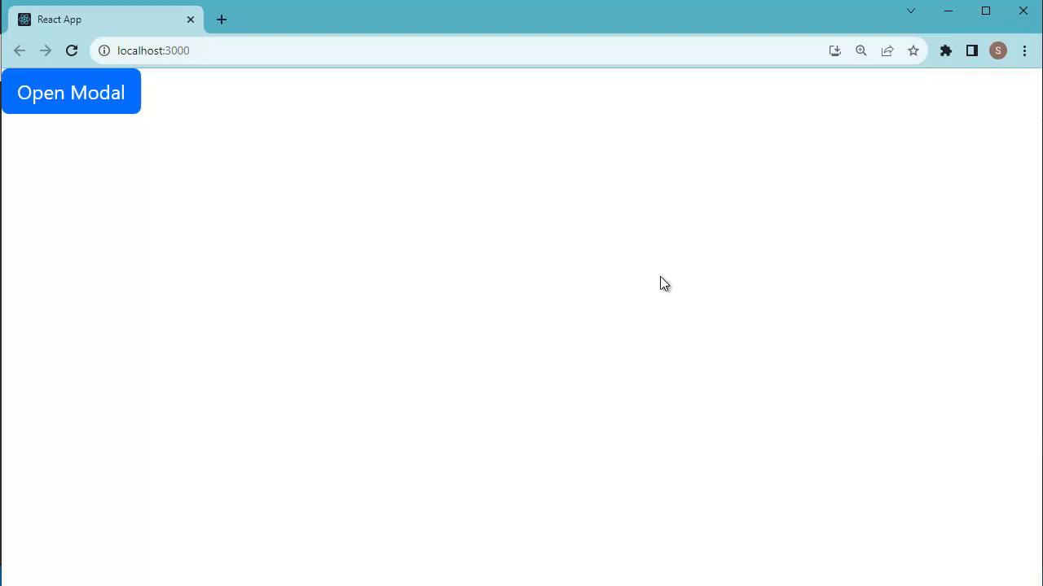
{"action": "mouse_move", "coordinate": [843, 238]}
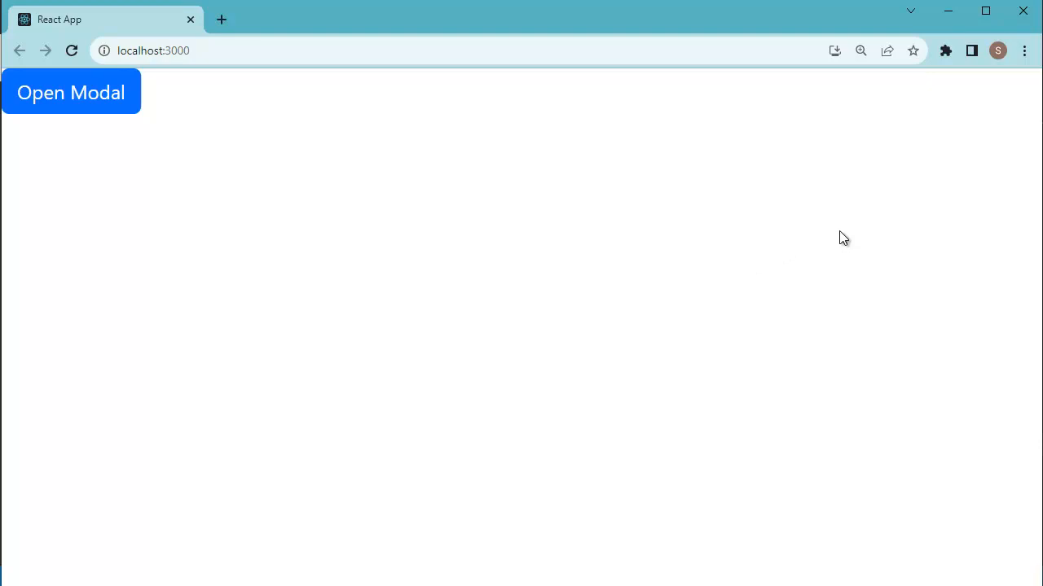
{"action": "mouse_move", "coordinate": [886, 228]}
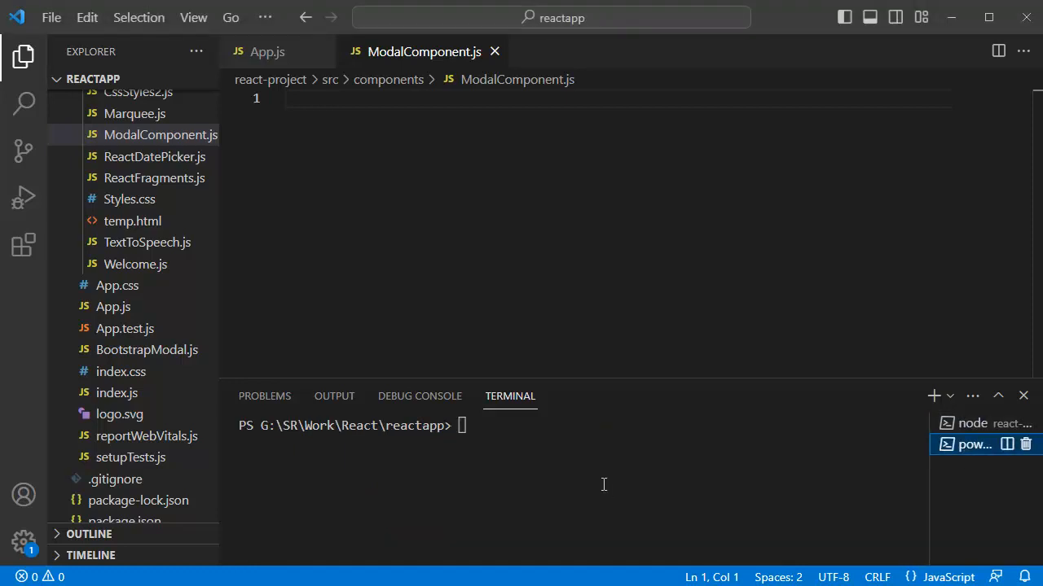
Run npm install bootstrap in the integrated terminal.
{"action": "type", "text": "npm"}
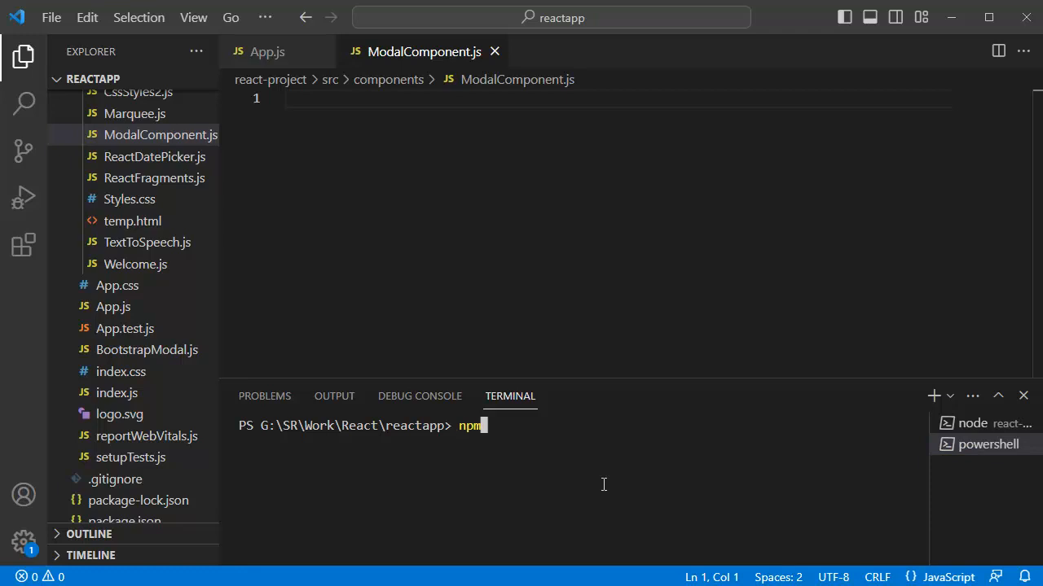
{"action": "type", "text": "install bootstrap"}
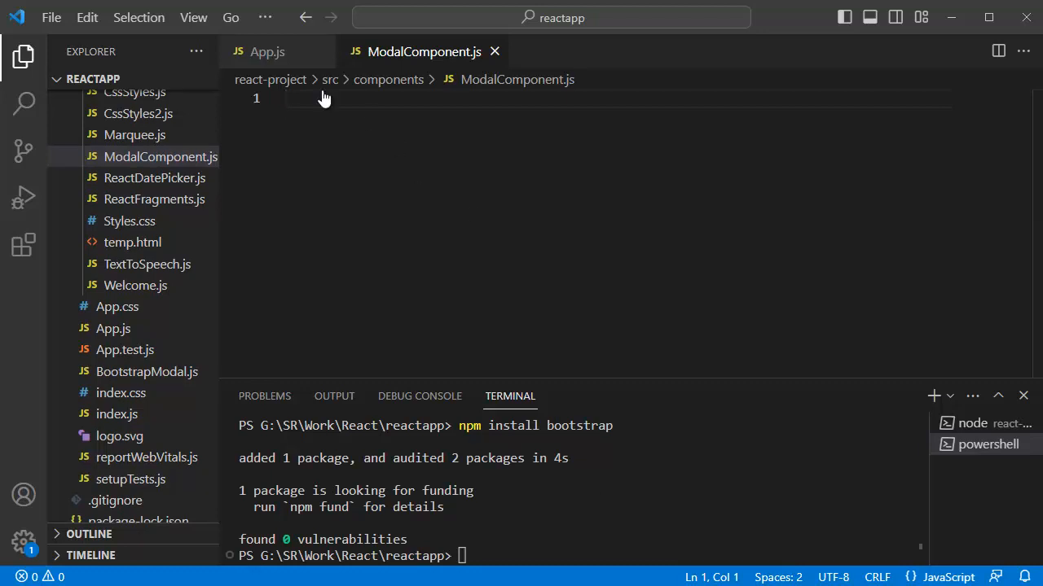
Switch to App.js and expand node_modules in the Explorer.
{"action": "left_click", "coordinate": [268, 51]}
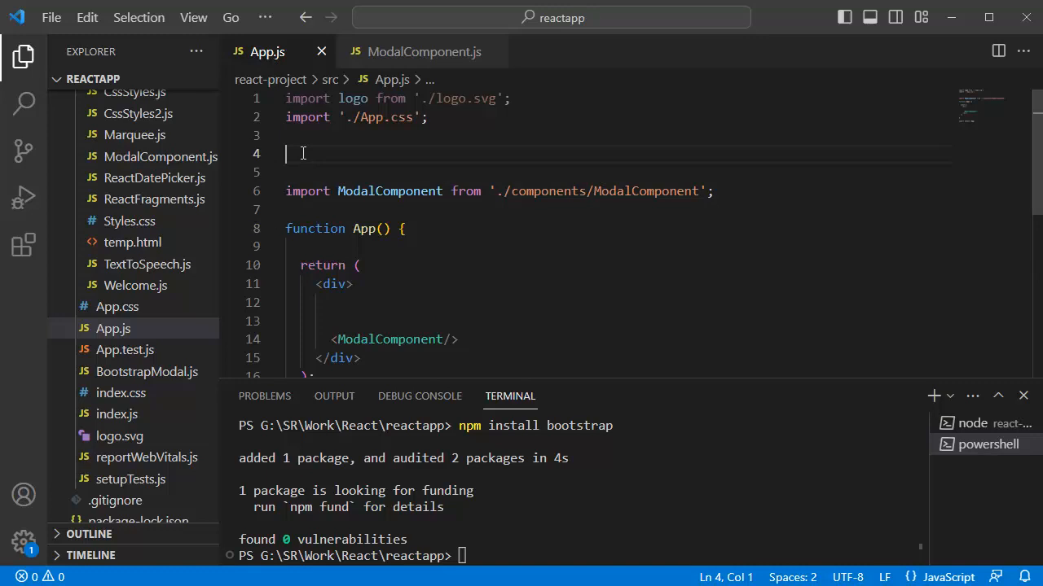
{"action": "mouse_move", "coordinate": [171, 179]}
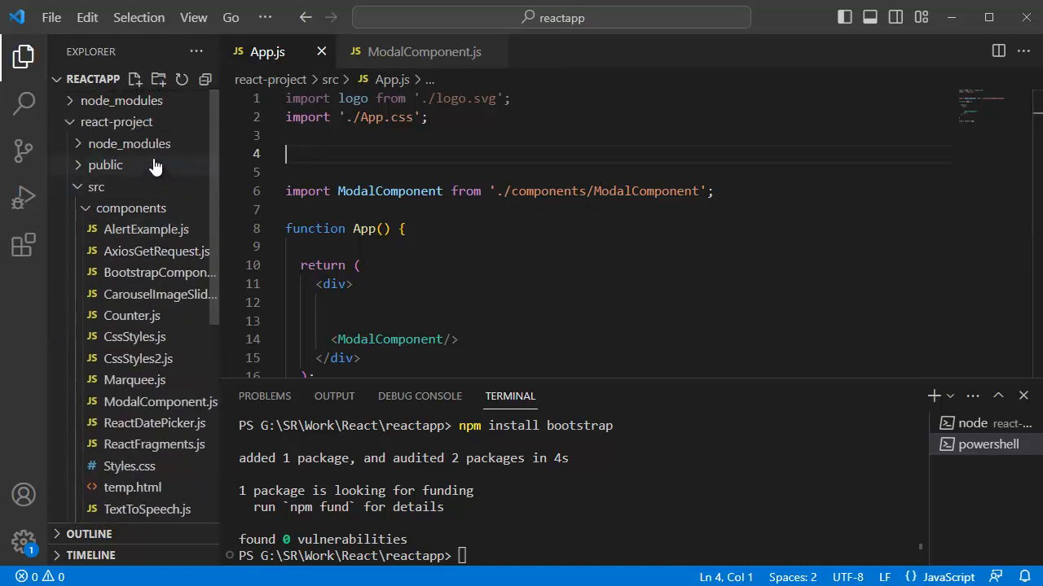
{"action": "left_click", "coordinate": [128, 144]}
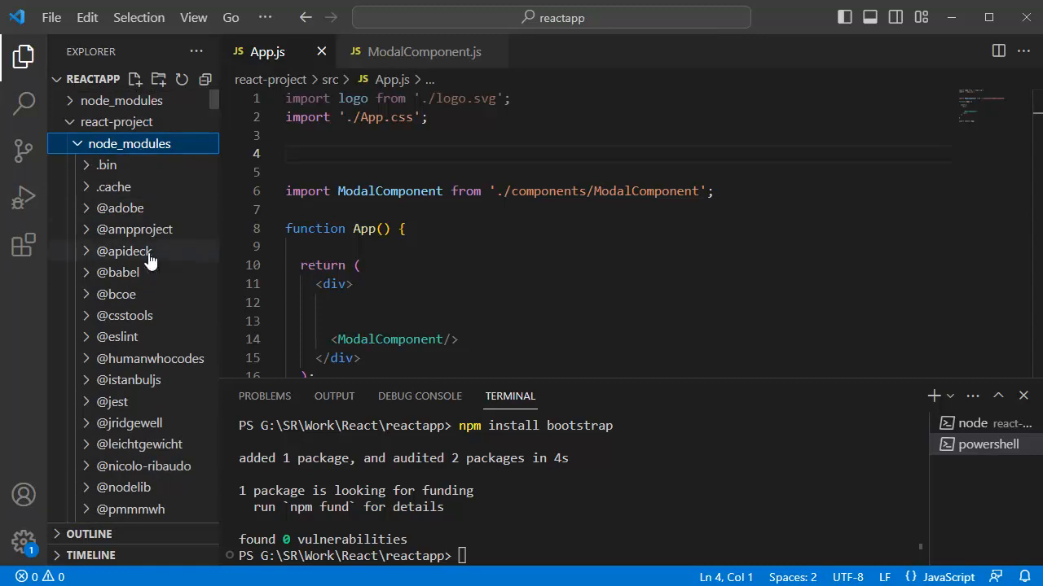
{"action": "scroll", "scroll_direction": "down", "scroll_amount": 3}
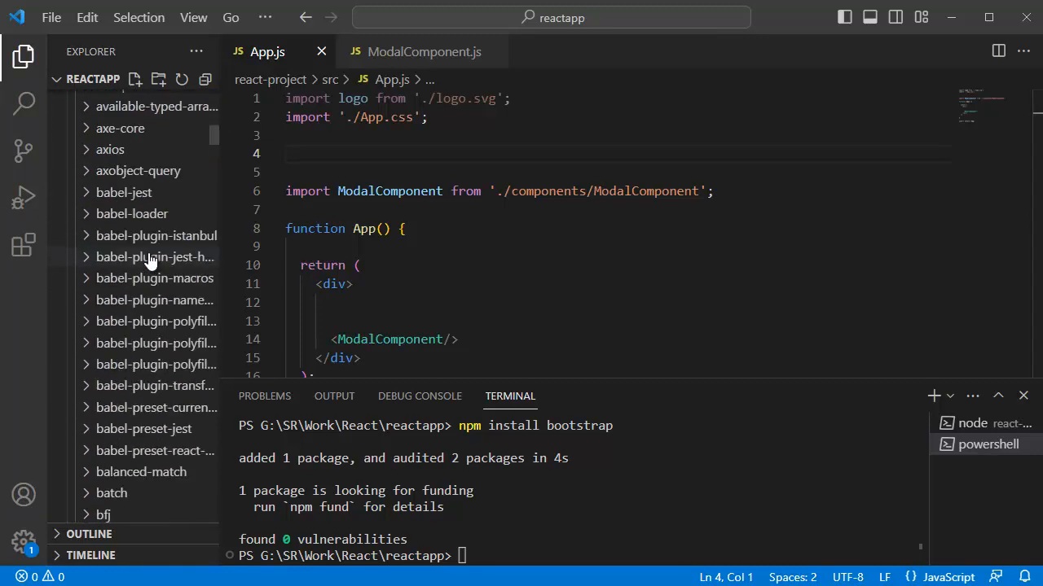
{"action": "scroll", "scroll_direction": "down", "scroll_amount": 3}
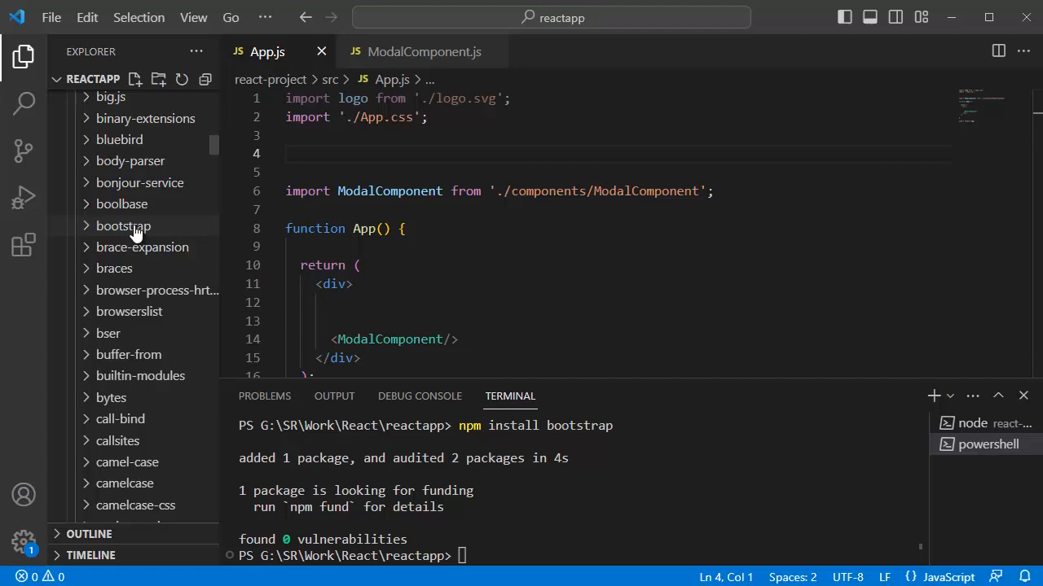
Browse into bootstrap/dist/css to locate bootstrap.min.css for the import path.
{"action": "left_click", "coordinate": [123, 225]}
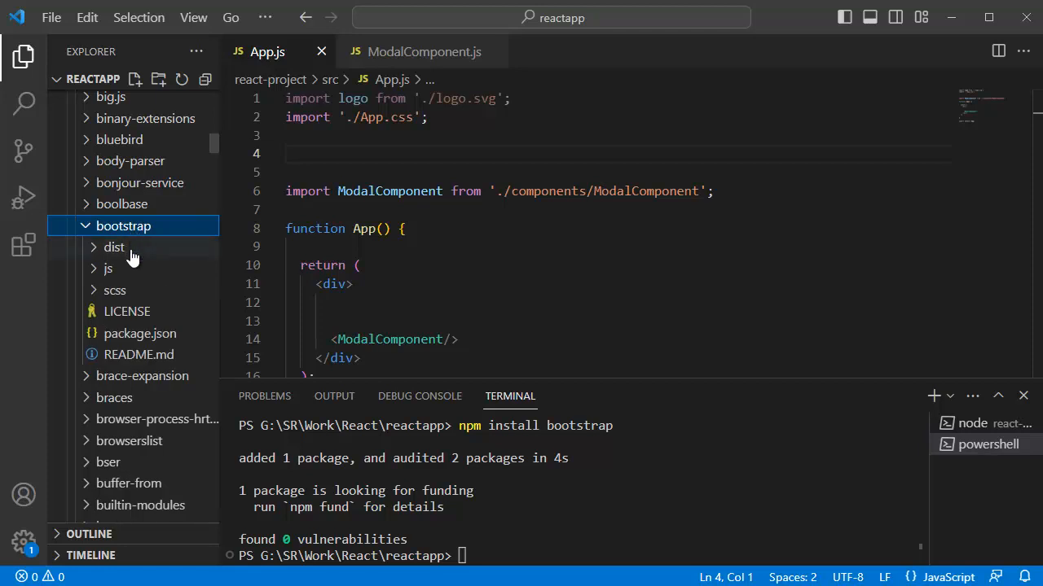
{"action": "left_click", "coordinate": [115, 248]}
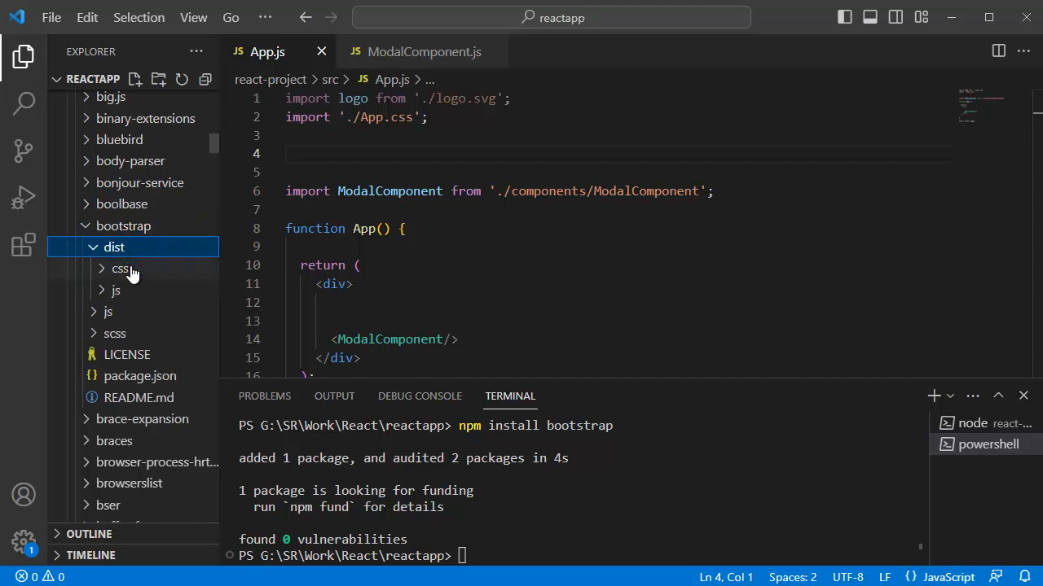
{"action": "left_click", "coordinate": [121, 269]}
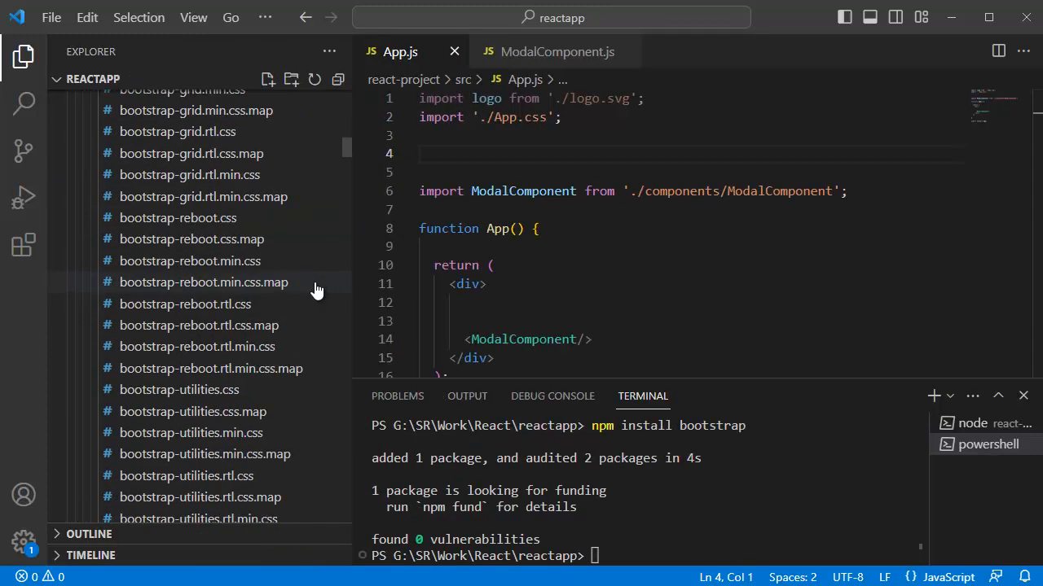
{"action": "scroll", "scroll_direction": "down", "scroll_amount": 3}
{"action": "type", "text": "import '../node_modules/bootstrap/dist/css/bootstrap.min.css';"}
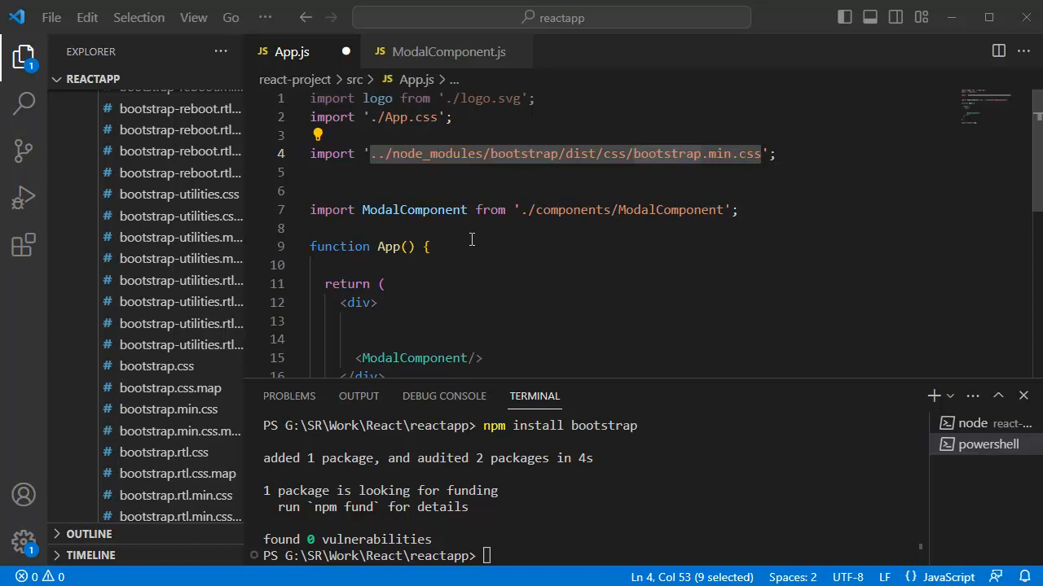
{"action": "left_click", "coordinate": [446, 50]}
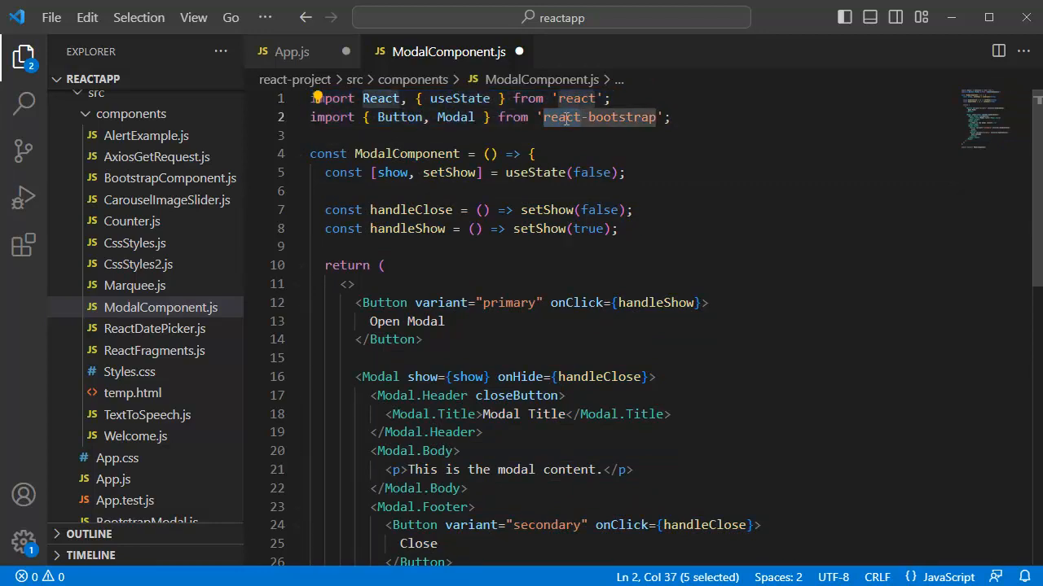
{"action": "double_click", "coordinate": [459, 98]}
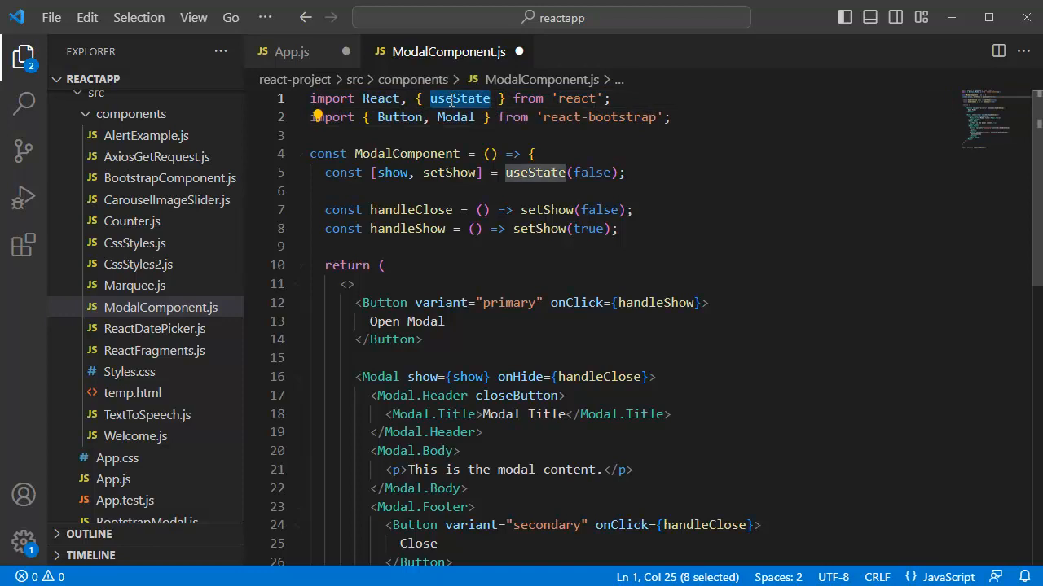
{"action": "mouse_move", "coordinate": [407, 179]}
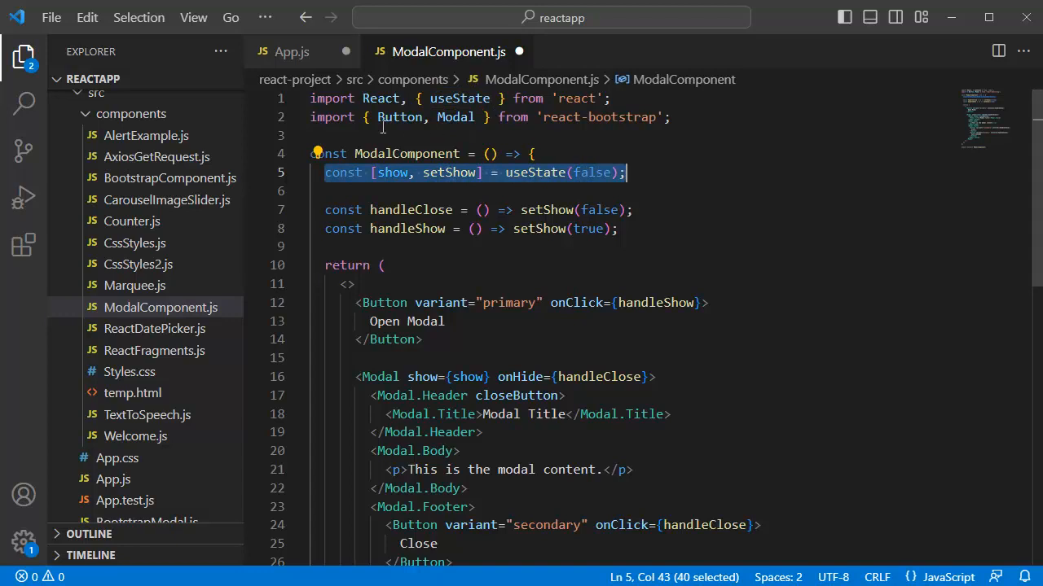
{"action": "double_click", "coordinate": [398, 117]}
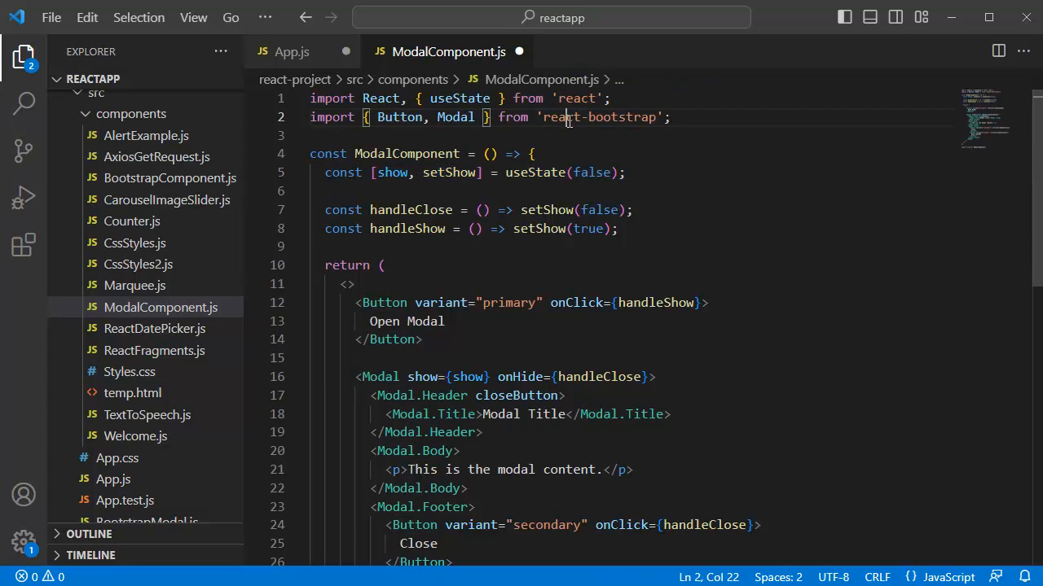
{"action": "double_click", "coordinate": [562, 117]}
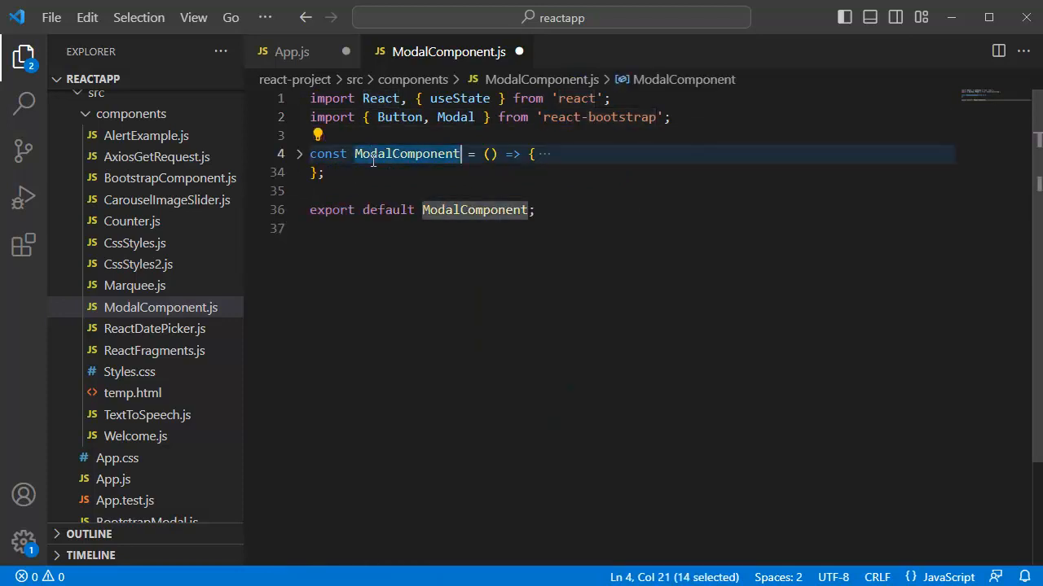
{"action": "mouse_move", "coordinate": [407, 154]}
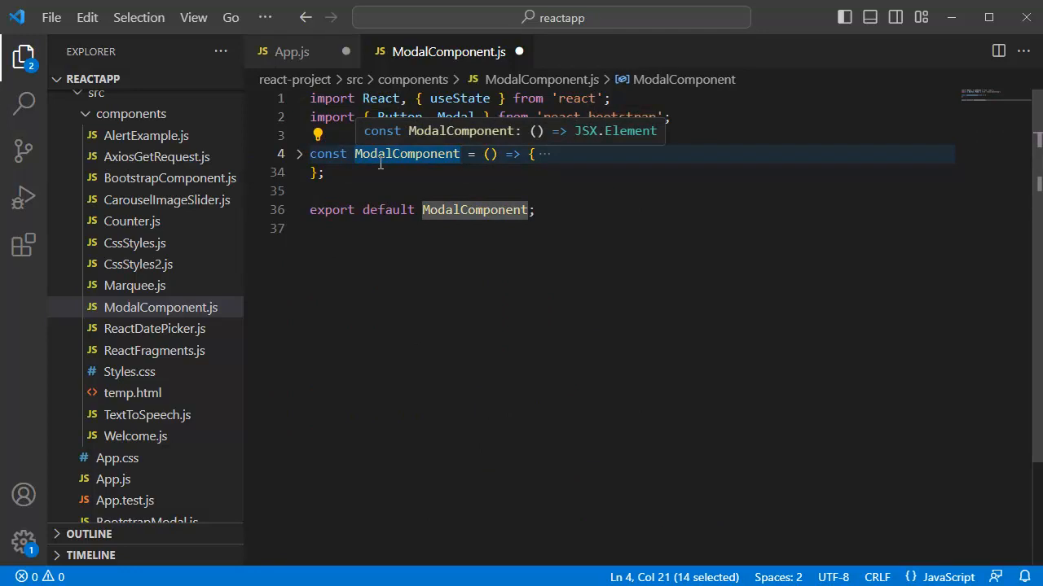
{"action": "mouse_move", "coordinate": [361, 271]}
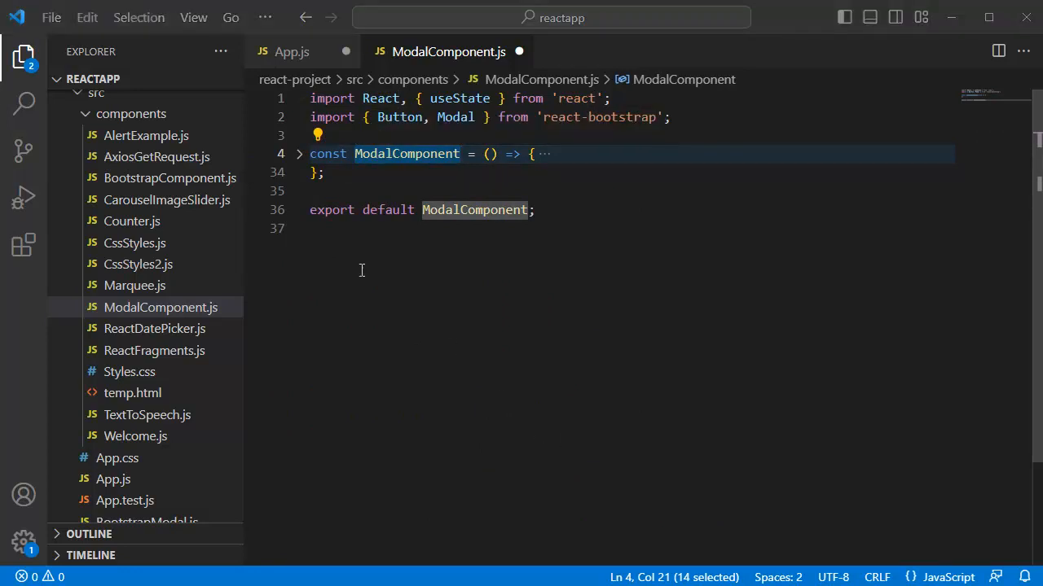
{"action": "left_click", "coordinate": [299, 153]}
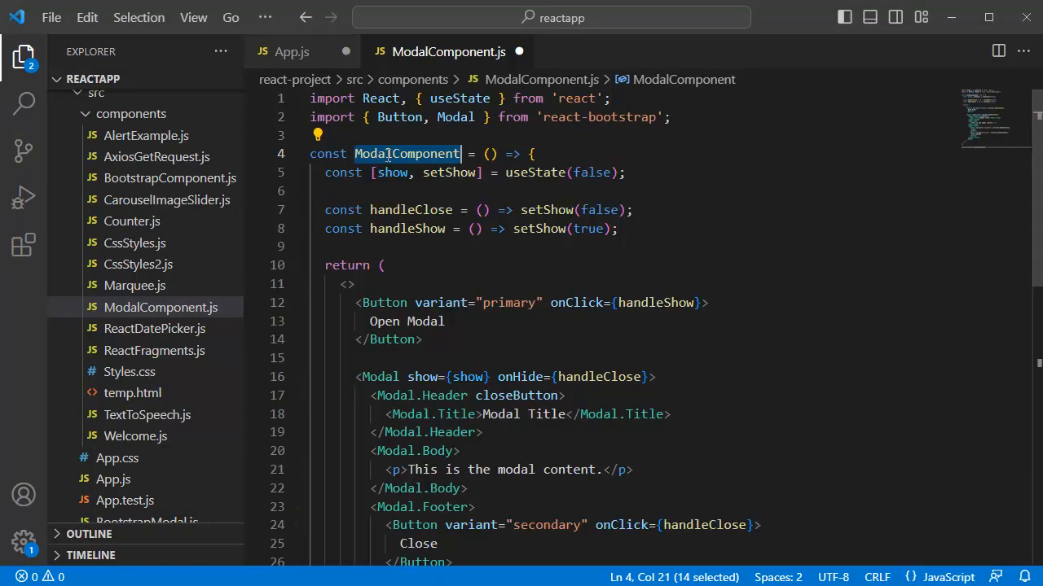
{"action": "double_click", "coordinate": [534, 173]}
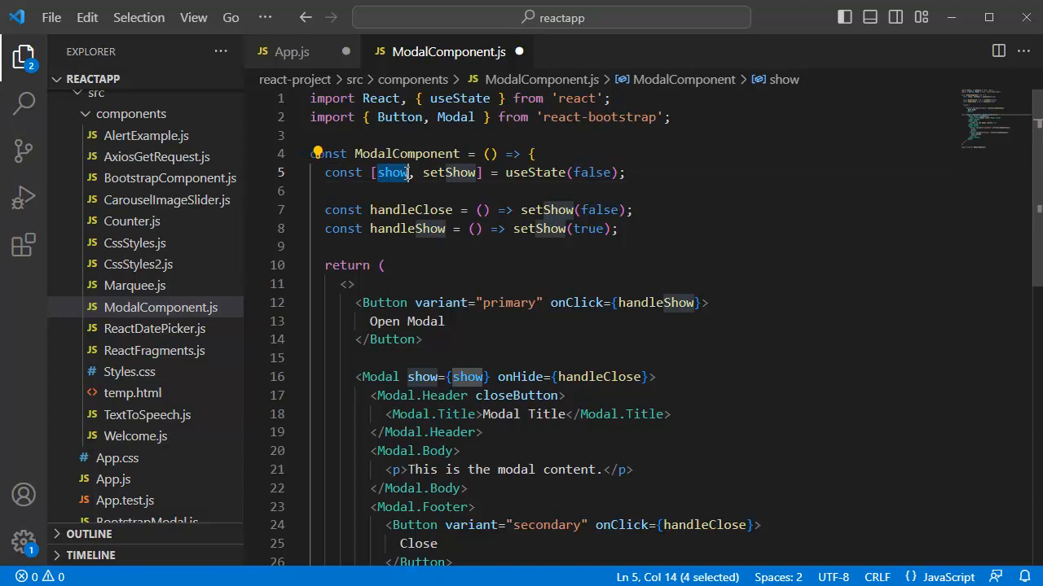
{"action": "mouse_move", "coordinate": [398, 210]}
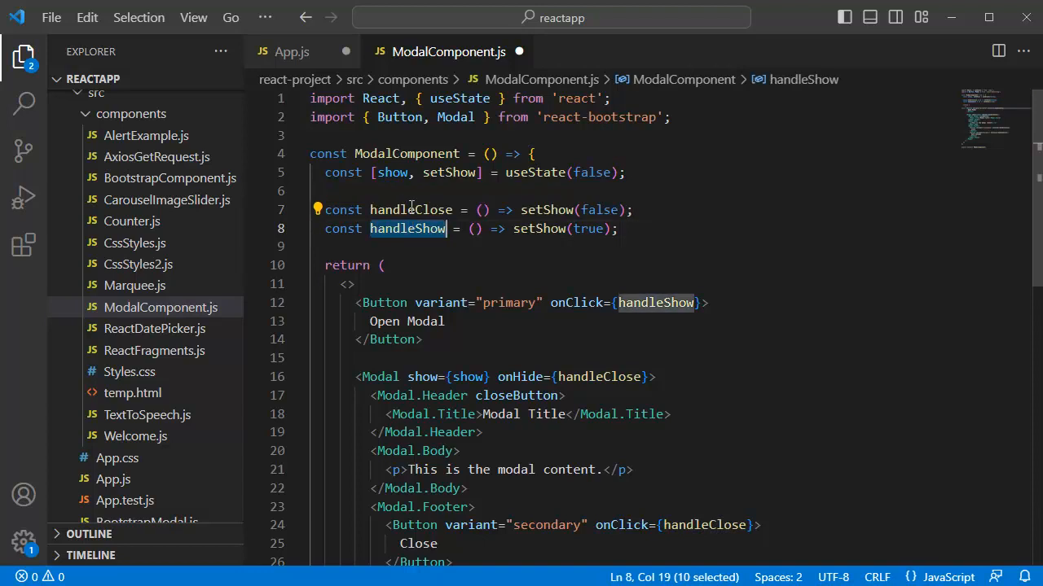
{"action": "double_click", "coordinate": [410, 209]}
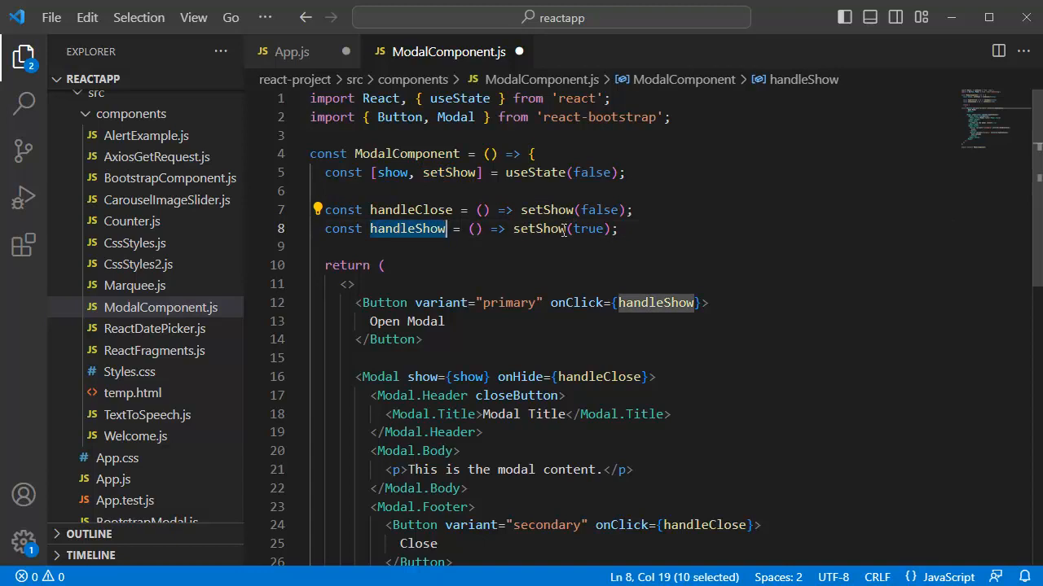
{"action": "double_click", "coordinate": [586, 228]}
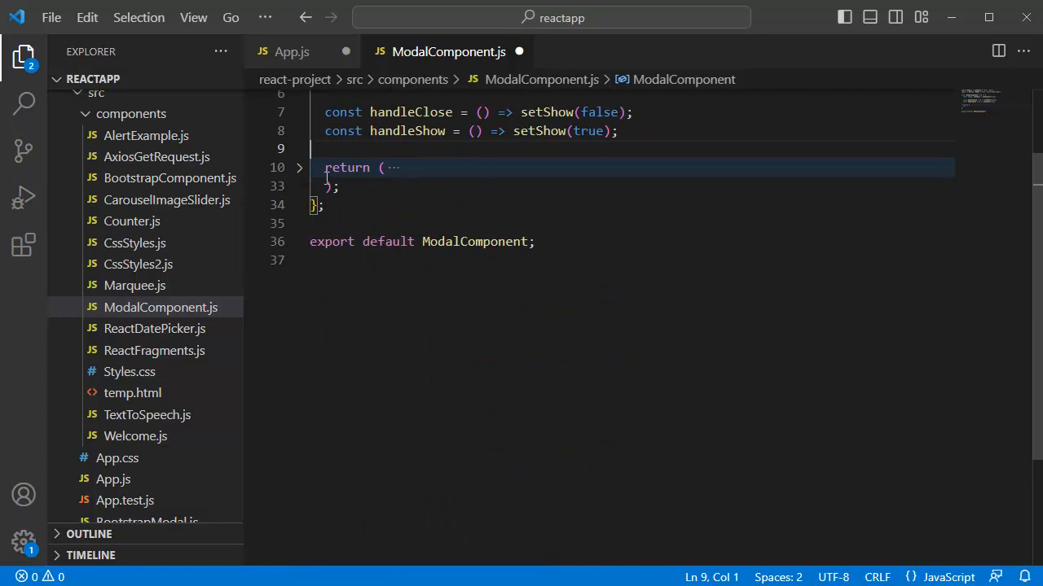
{"action": "left_click", "coordinate": [300, 166]}
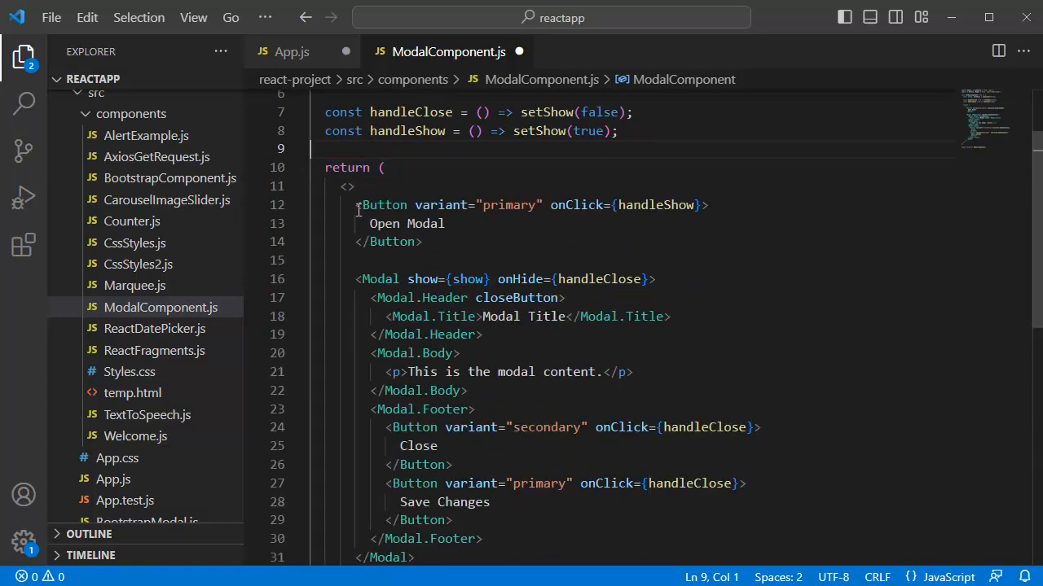
{"action": "mouse_move", "coordinate": [367, 206]}
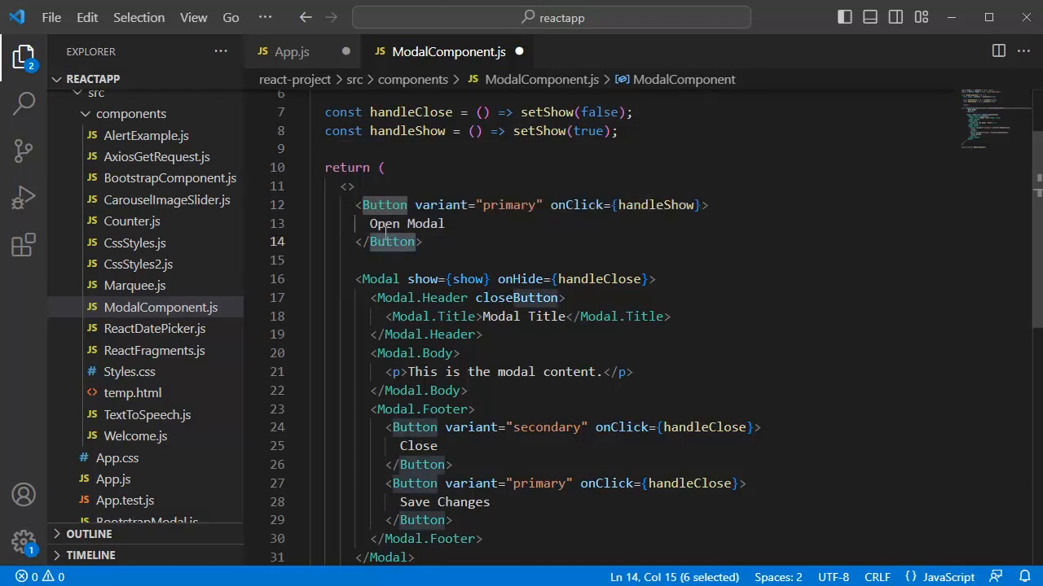
{"action": "double_click", "coordinate": [384, 223]}
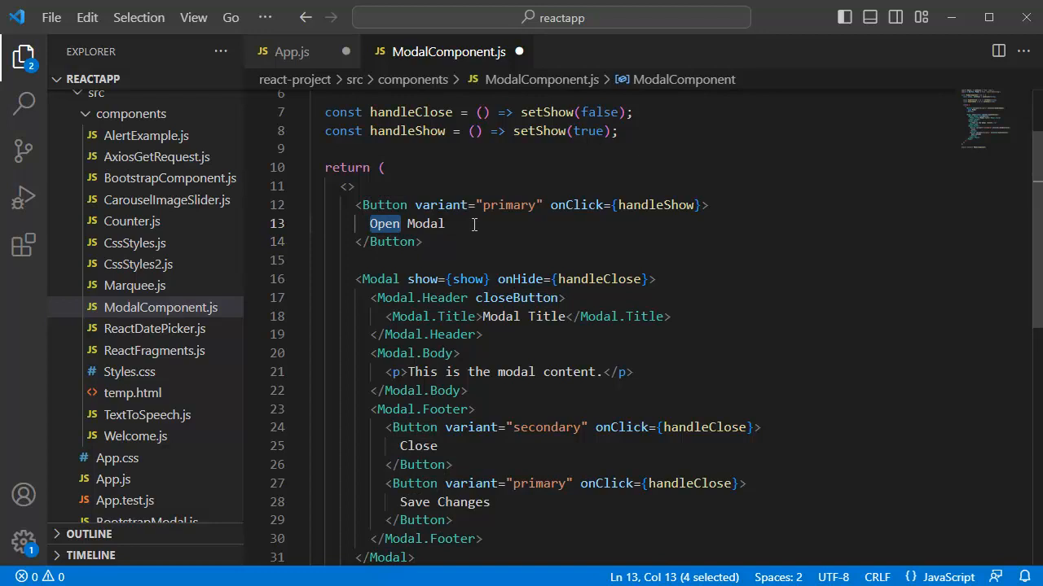
{"action": "double_click", "coordinate": [575, 205]}
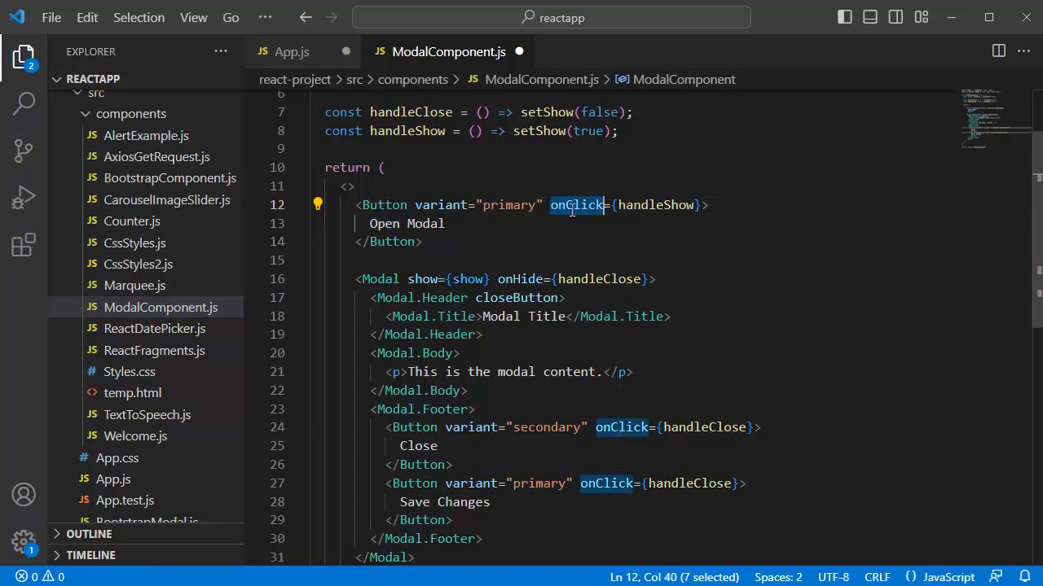
{"action": "mouse_move", "coordinate": [577, 205]}
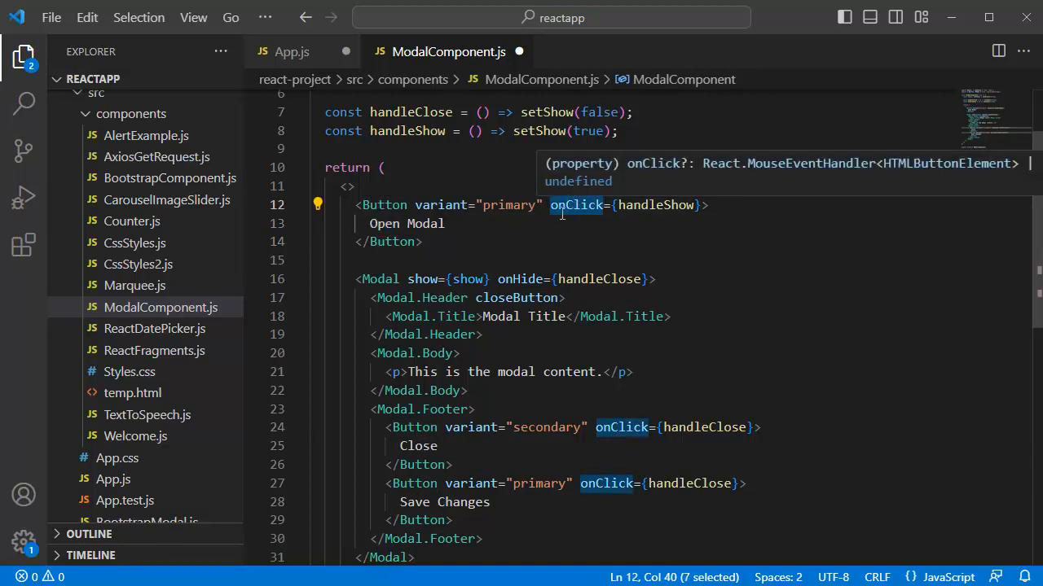
{"action": "double_click", "coordinate": [652, 206]}
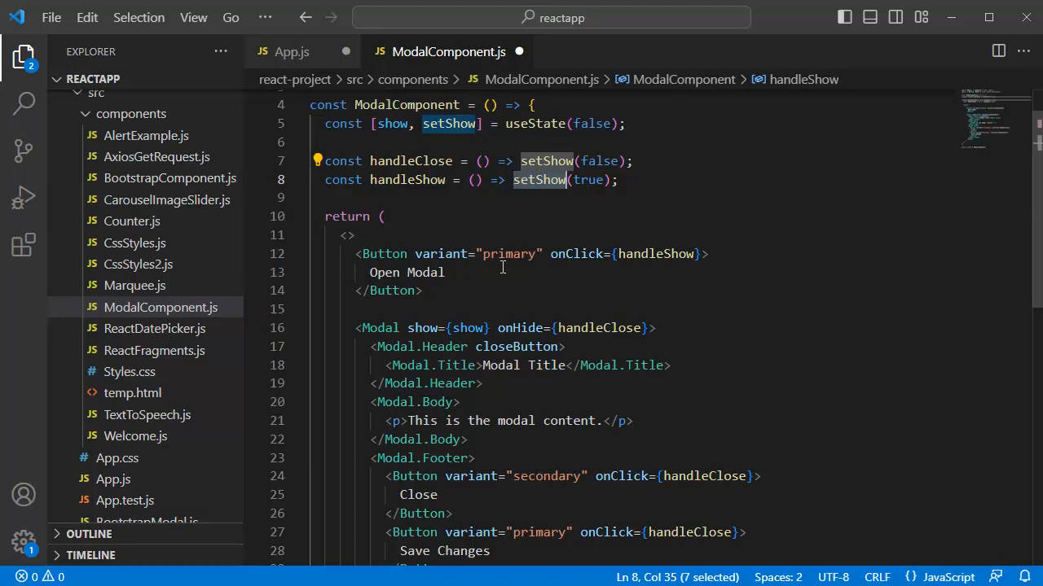
{"action": "double_click", "coordinate": [600, 327]}
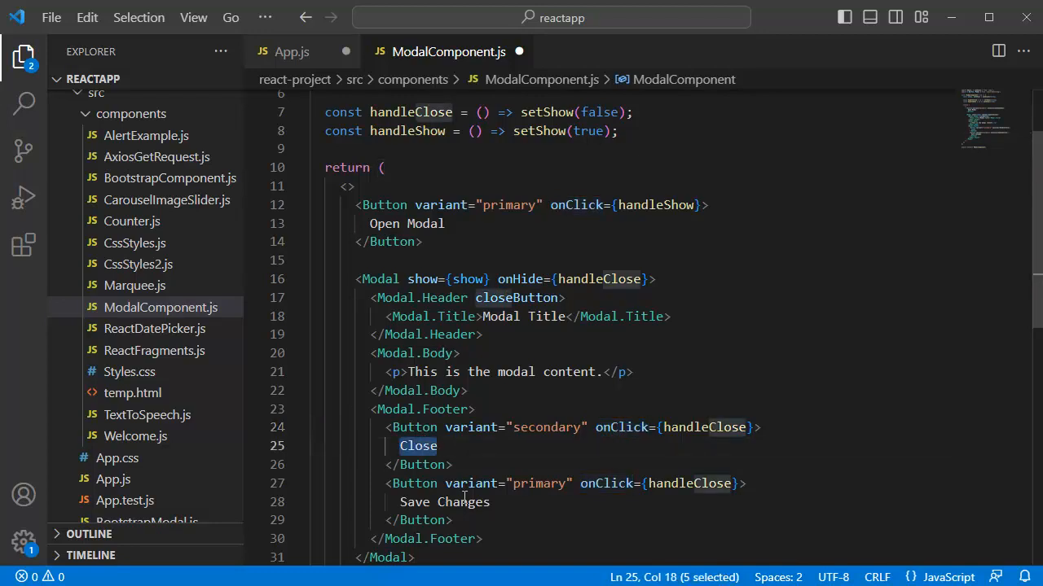
{"action": "double_click", "coordinate": [463, 502]}
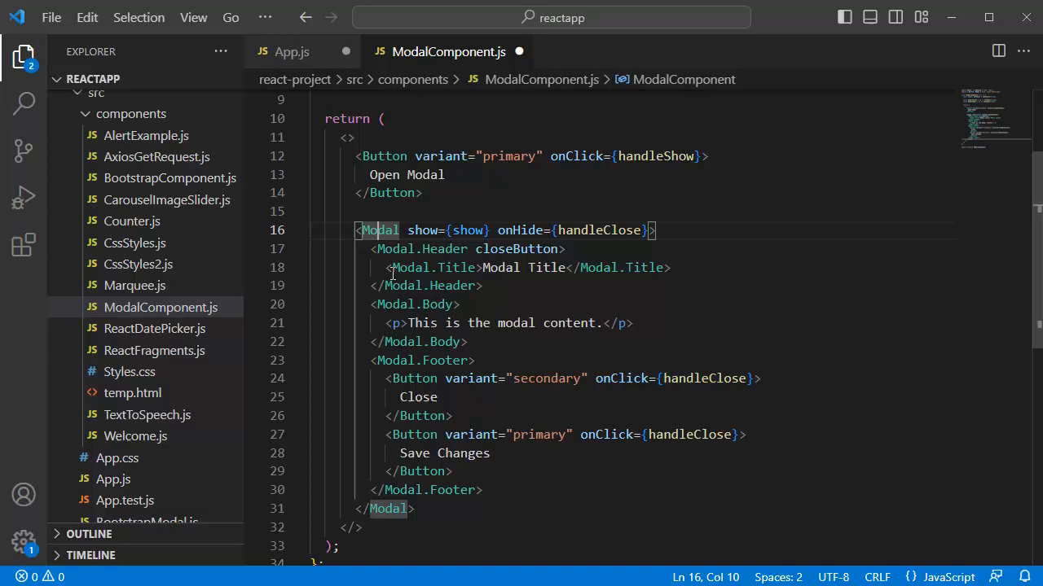
{"action": "double_click", "coordinate": [379, 229]}
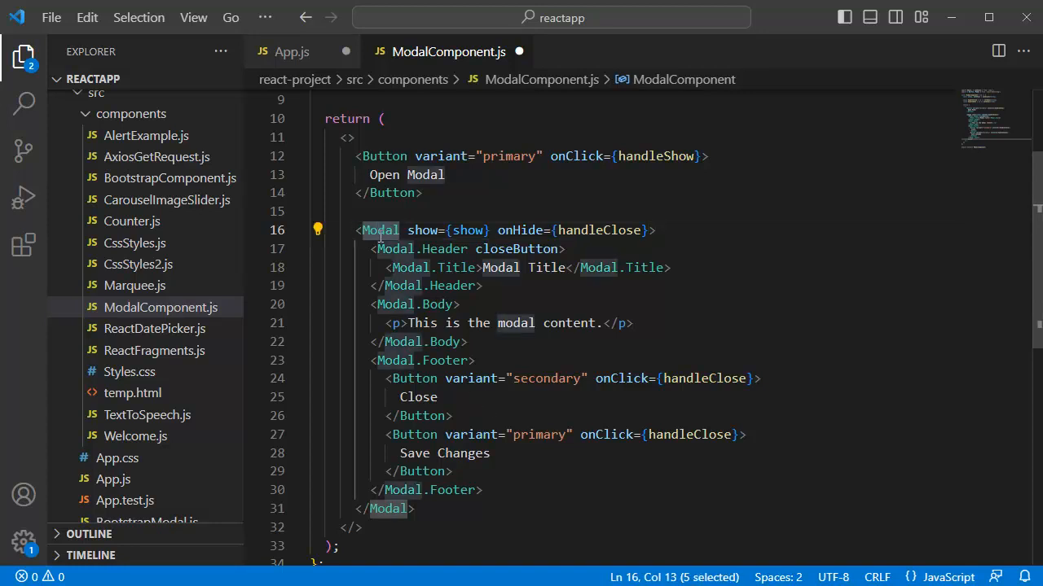
{"action": "mouse_move", "coordinate": [378, 231]}
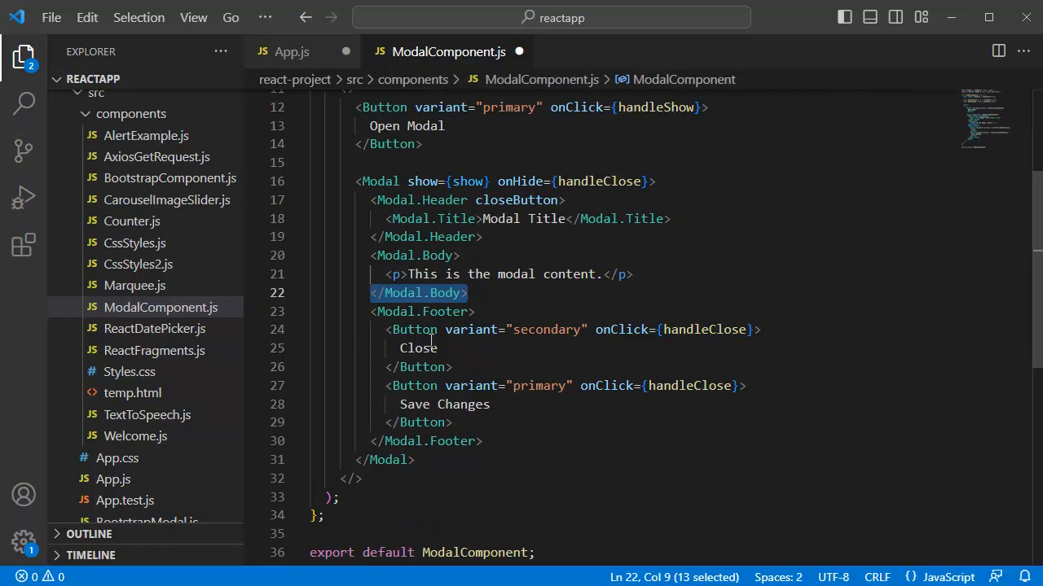
{"action": "double_click", "coordinate": [444, 311]}
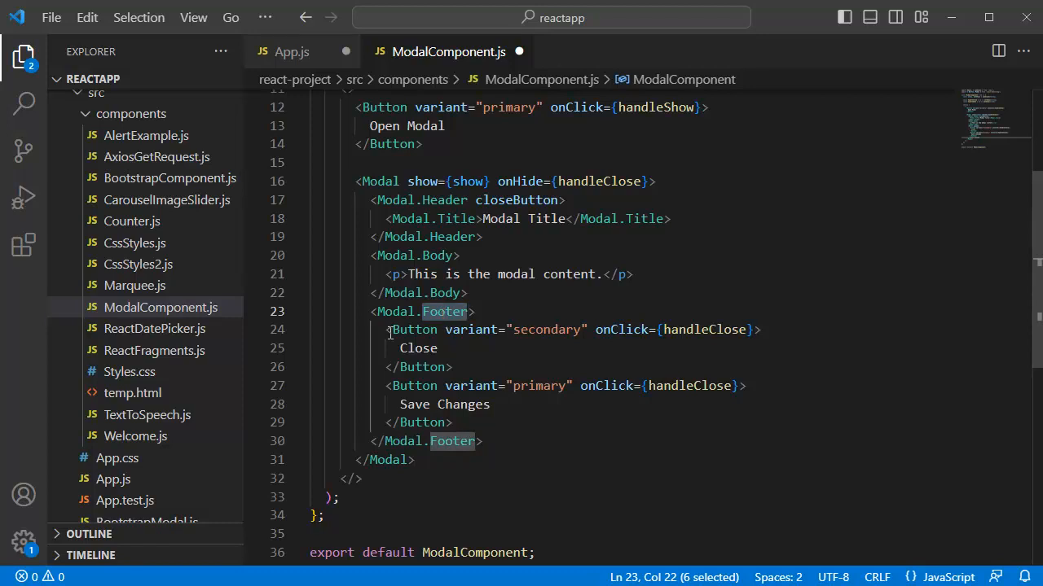
{"action": "mouse_move", "coordinate": [378, 311]}
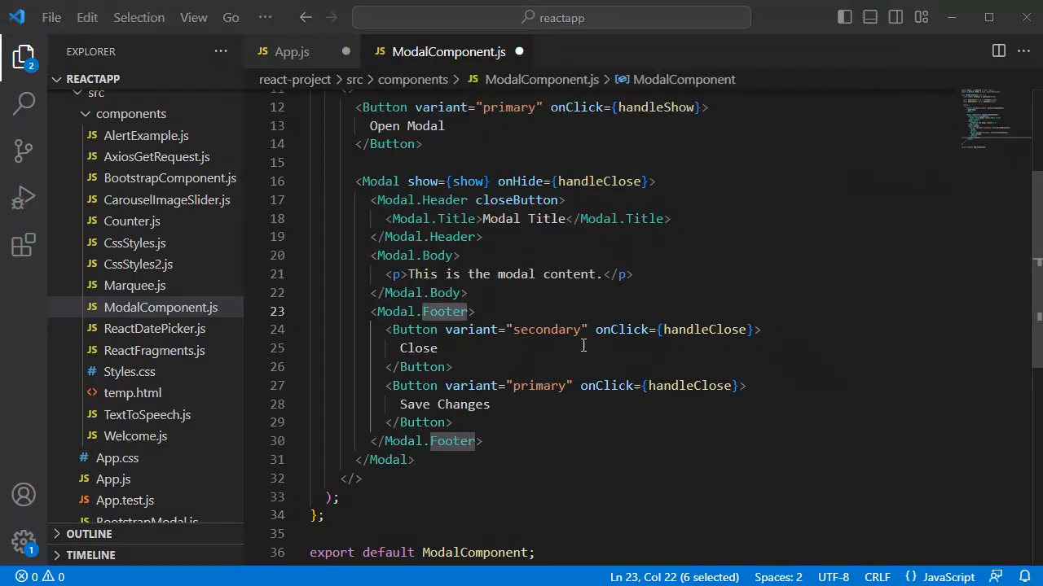
{"action": "left_click", "coordinate": [436, 349]}
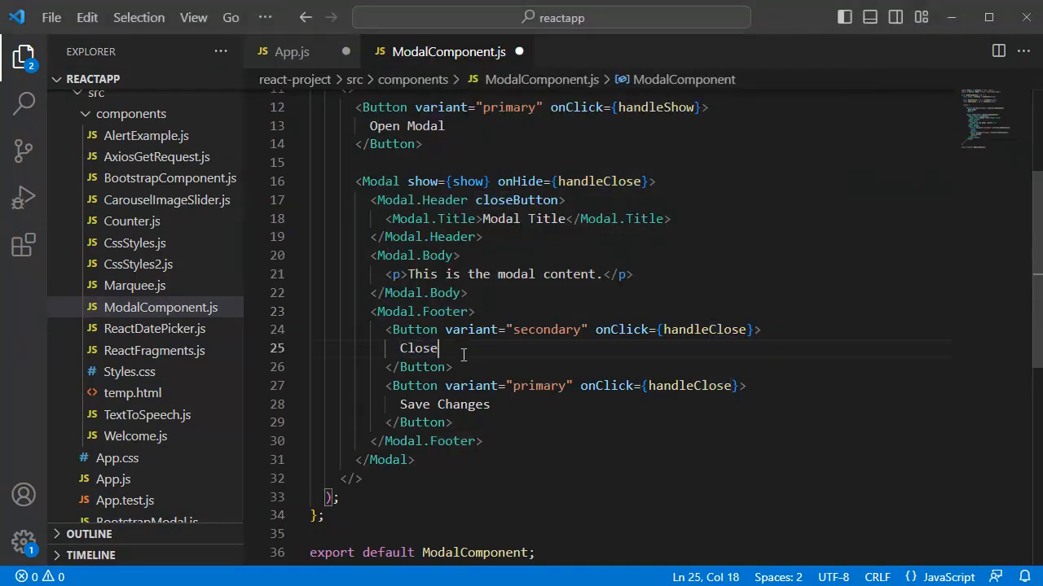
{"action": "double_click", "coordinate": [417, 349]}
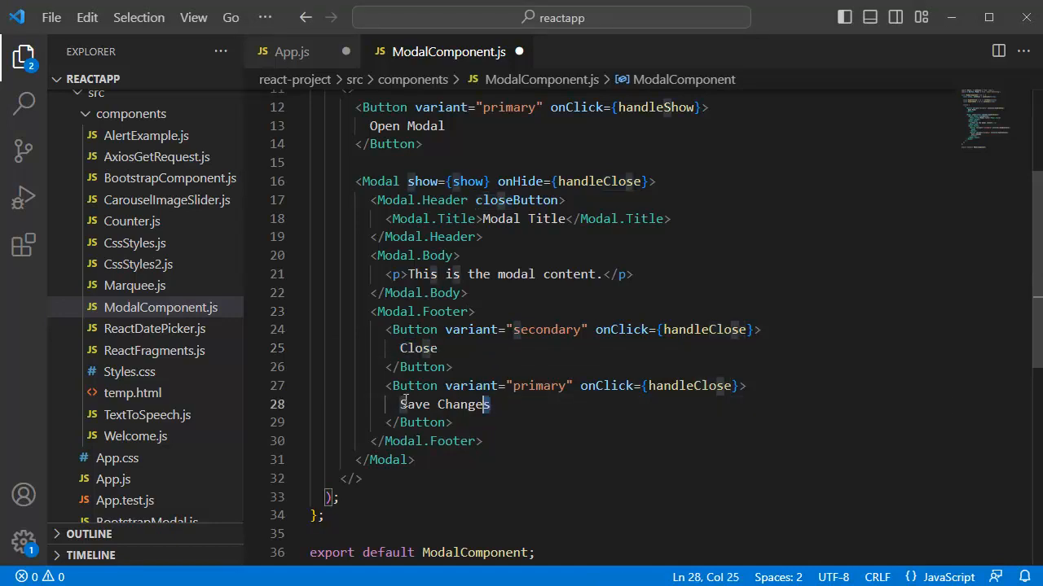
{"action": "left_click_drag", "start_coordinate": [489, 404], "coordinate": [395, 404]}
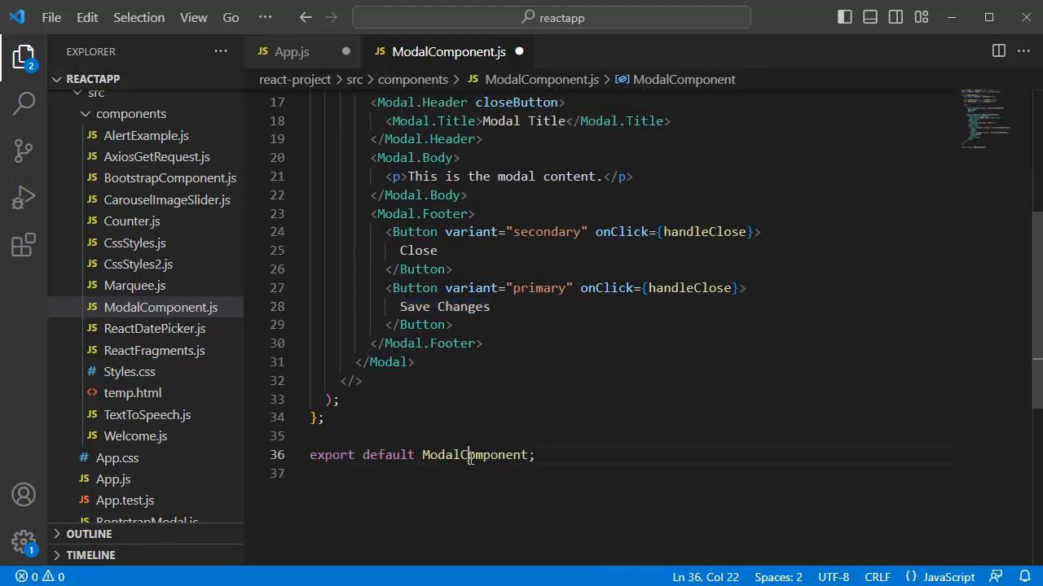
{"action": "double_click", "coordinate": [474, 454]}
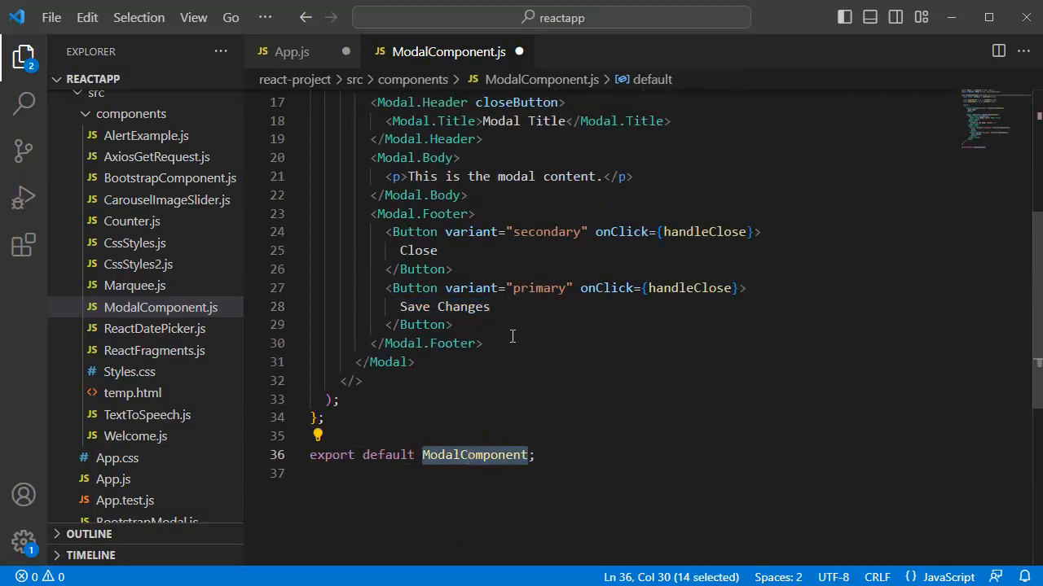
{"action": "left_click", "coordinate": [290, 50]}
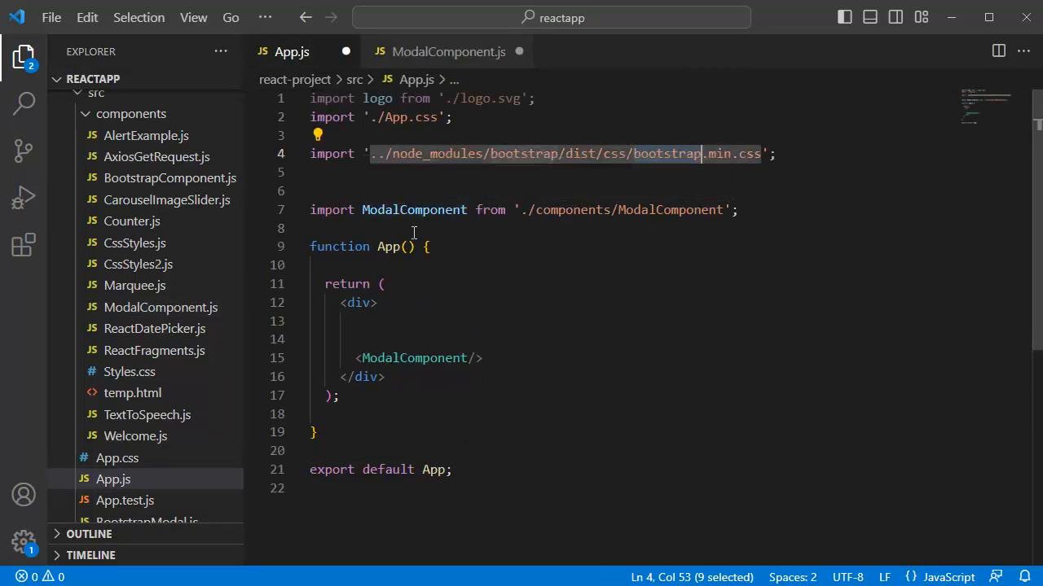
Show App.js with its bootstrap.min.css import line highlighted.
{"action": "left_click", "coordinate": [447, 50]}
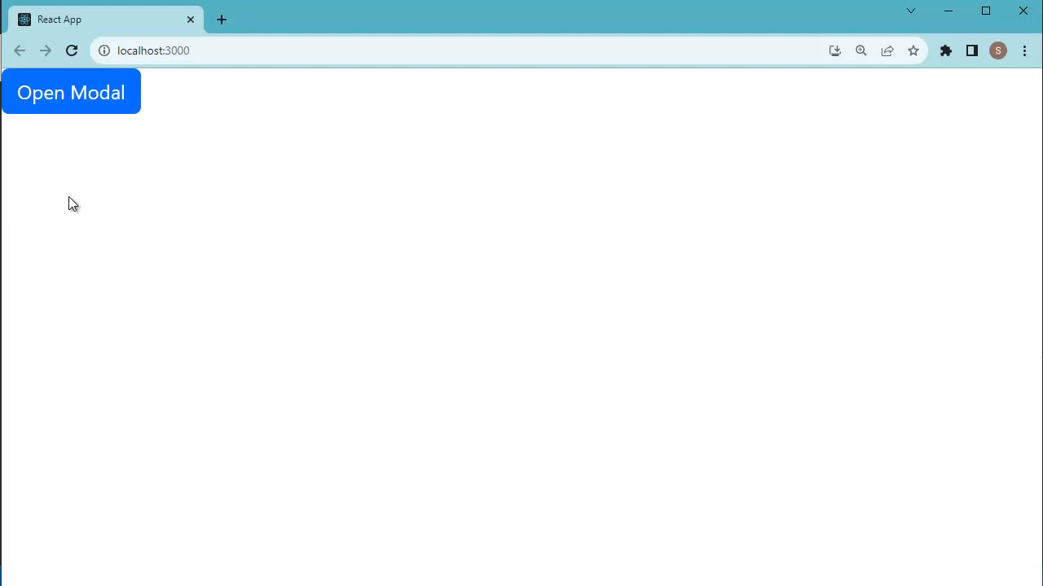
{"action": "mouse_move", "coordinate": [65, 114]}
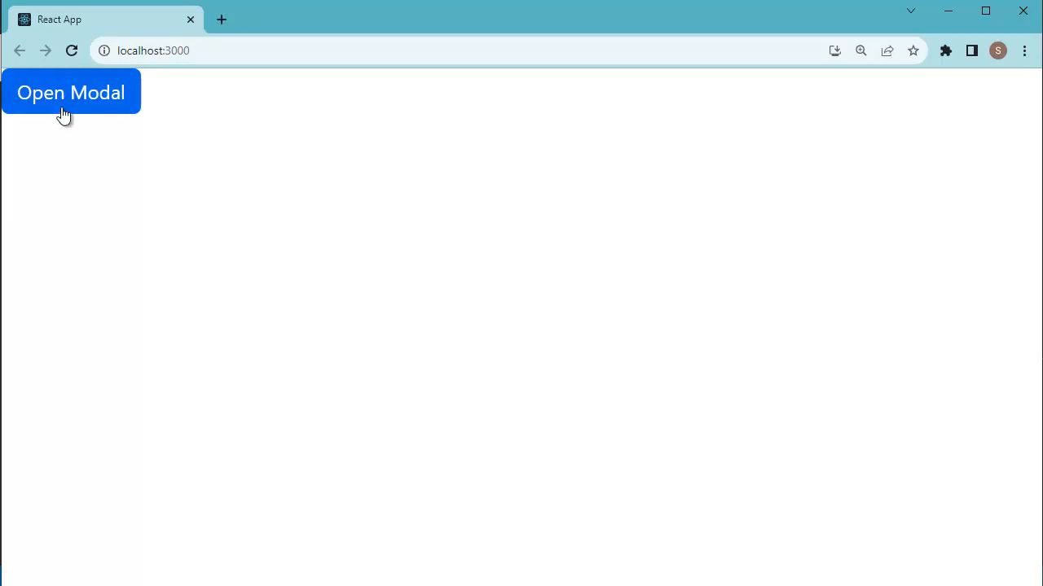
Display the modal with Modal Title, updated content, Close and Save Changes buttons.
{"action": "left_click", "coordinate": [71, 91]}
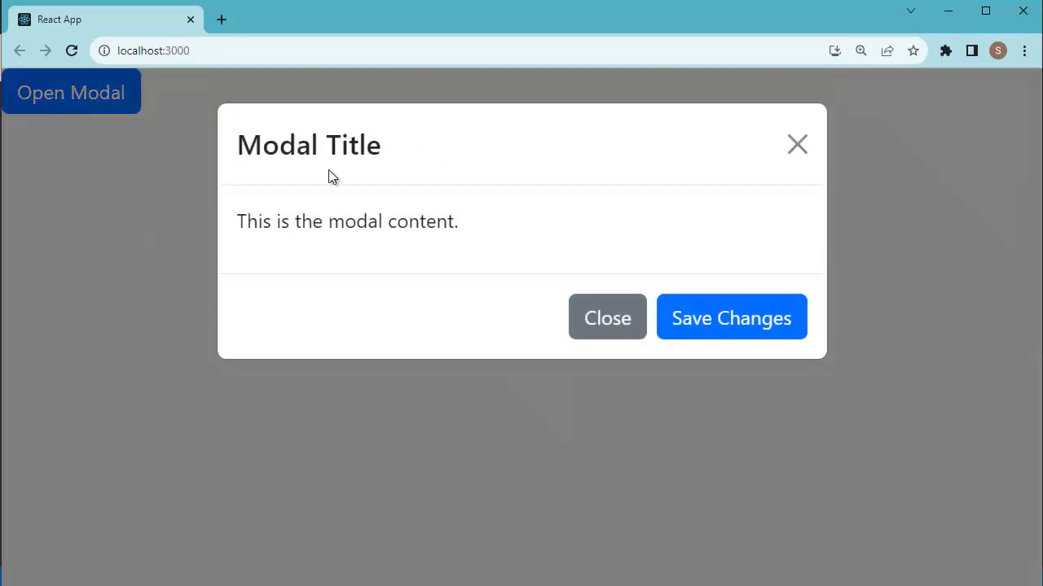
{"action": "mouse_move", "coordinate": [870, 179]}
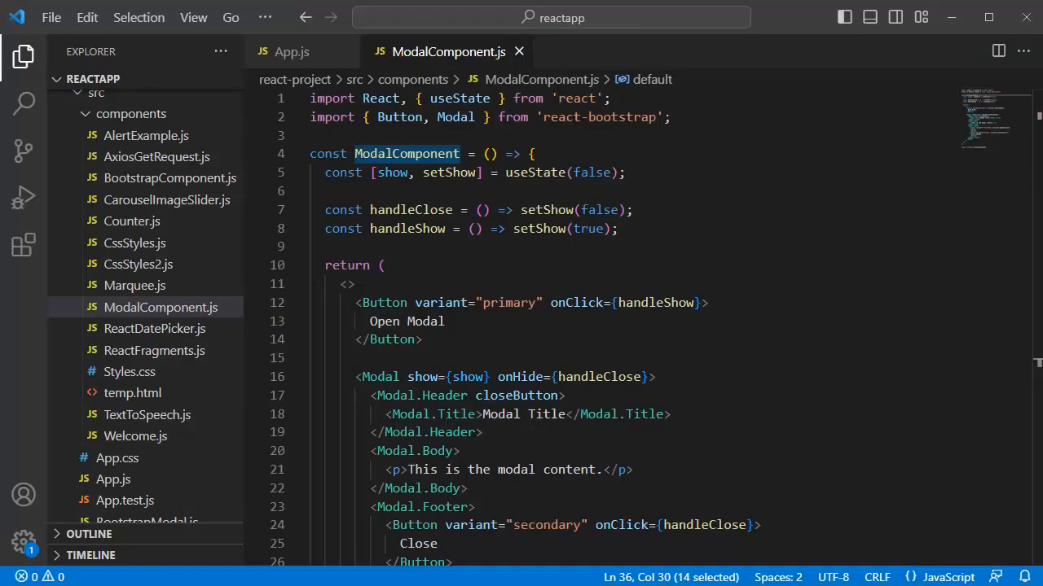
{"action": "scroll", "scroll_direction": "down", "scroll_amount": 3}
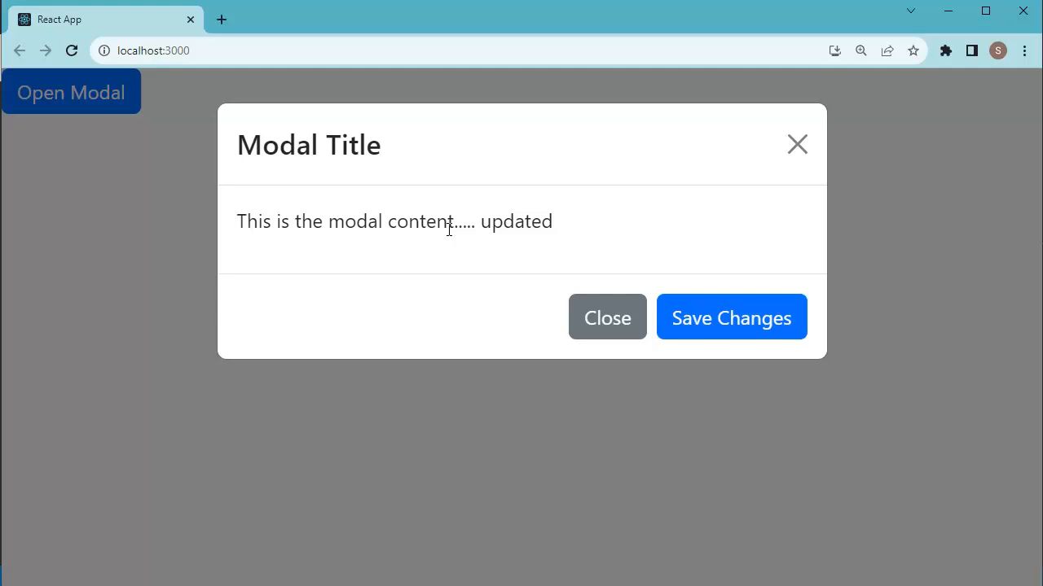
{"action": "triple_click", "coordinate": [394, 221]}
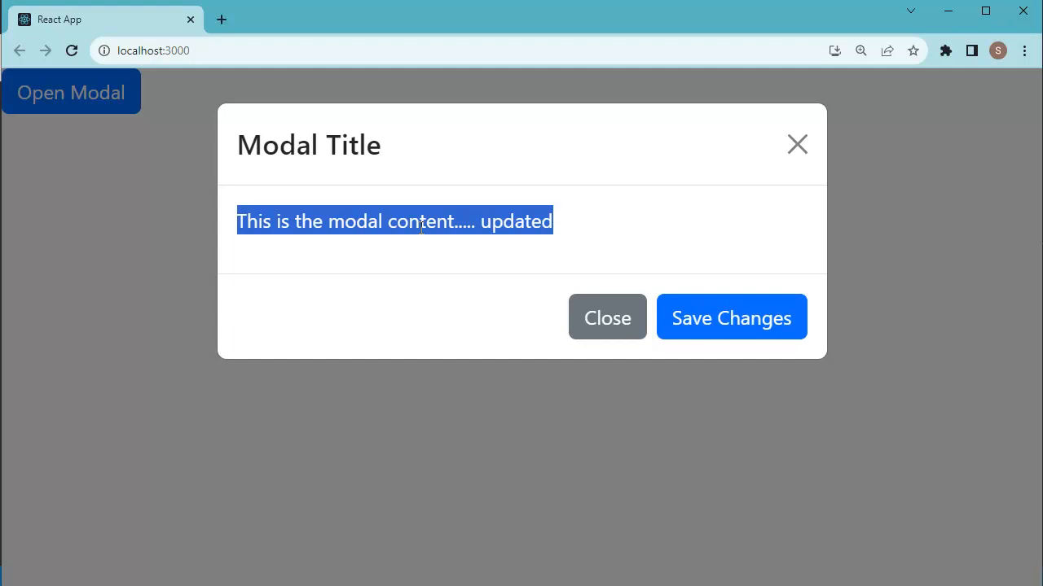
{"action": "mouse_move", "coordinate": [472, 242]}
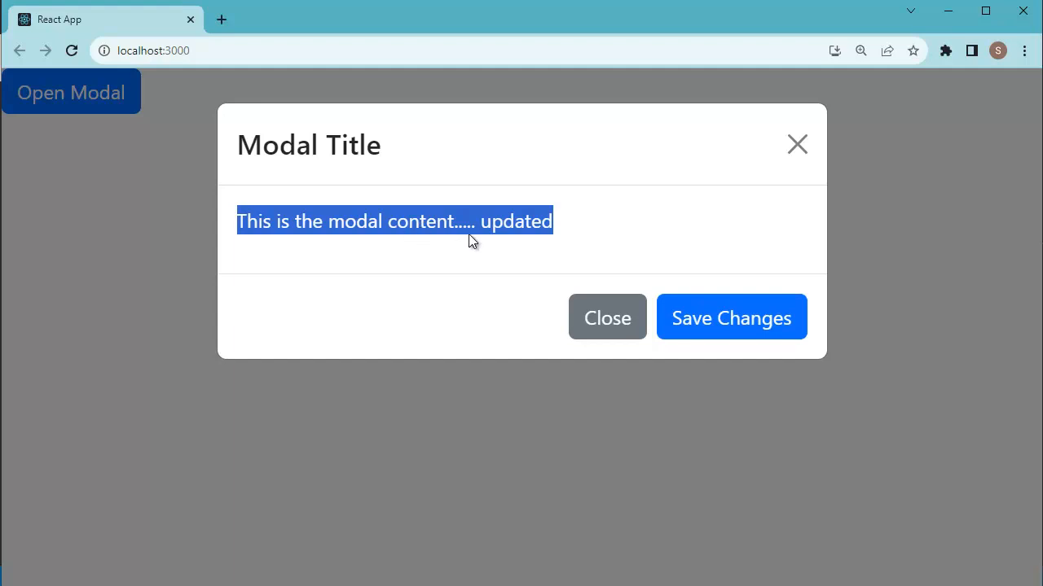